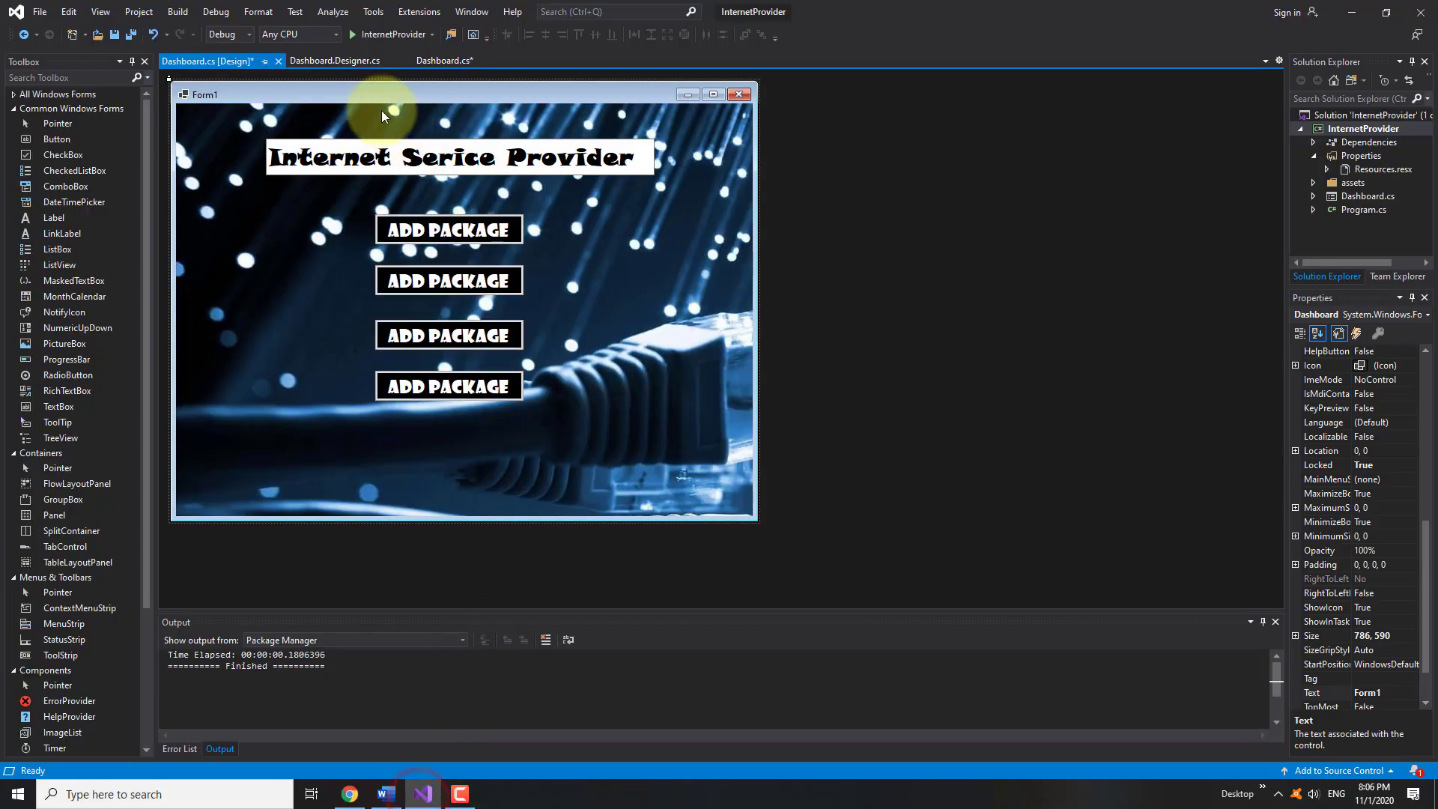
{"action": "mouse_move", "coordinate": [216, 12]}
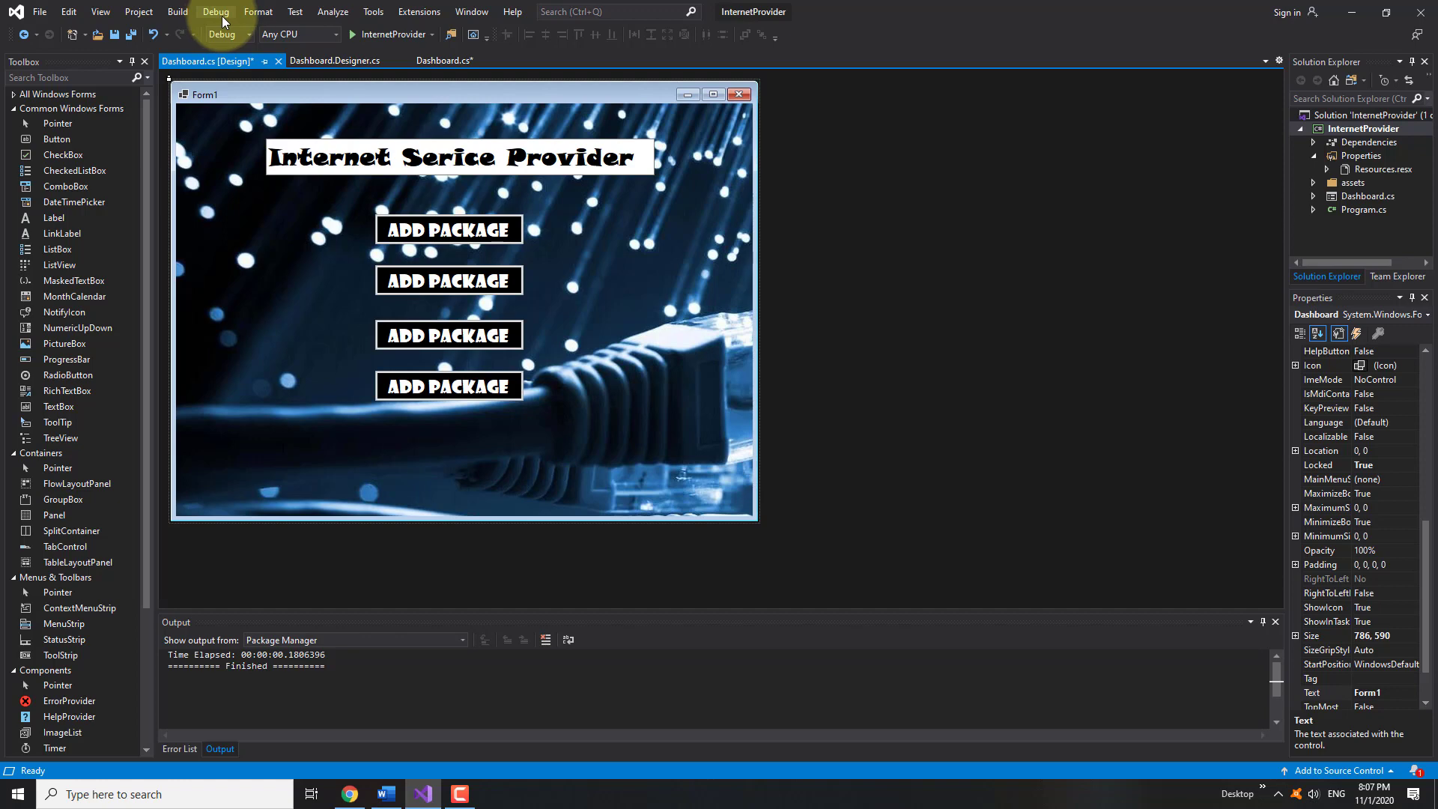
{"action": "mouse_move", "coordinate": [177, 12]}
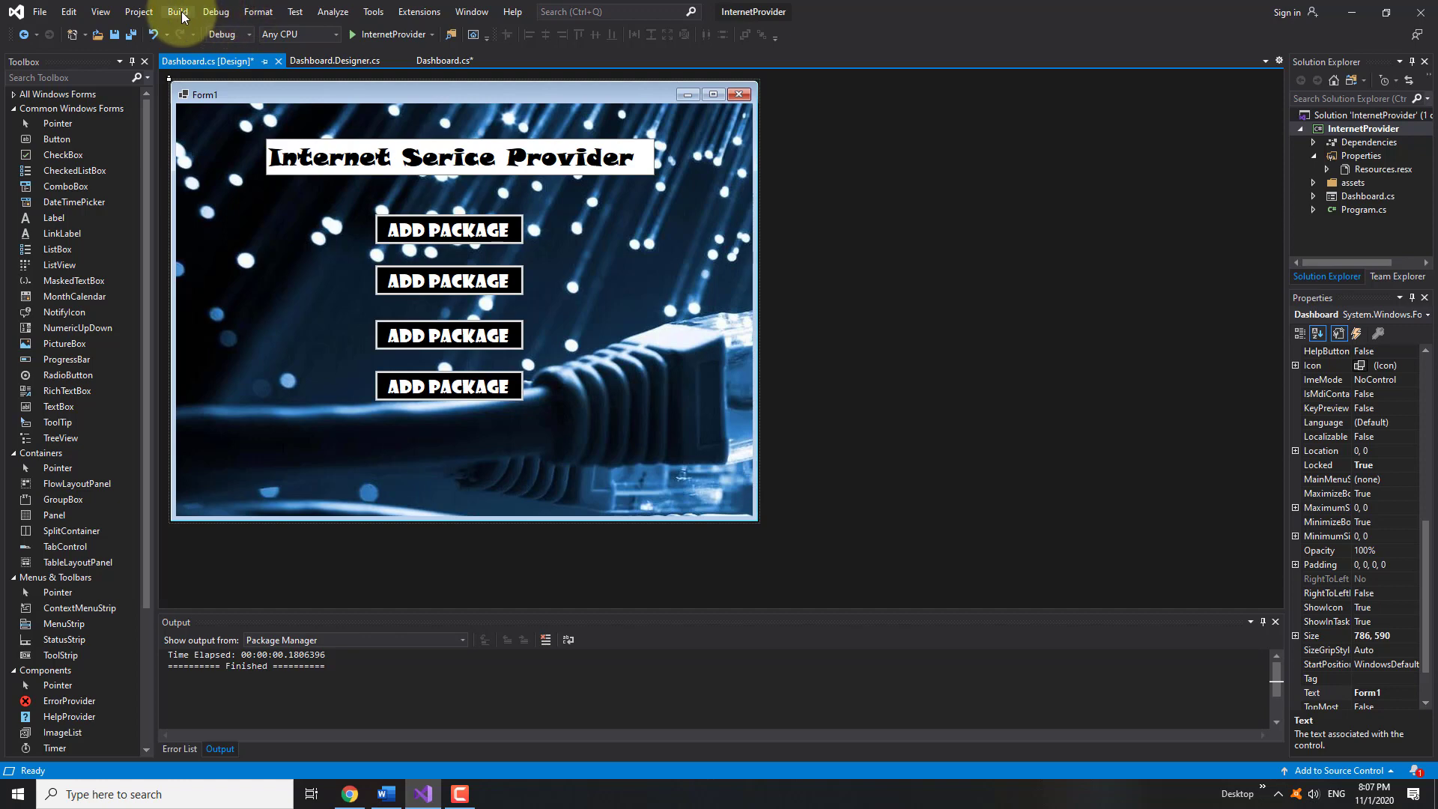
Search the Add New Item templates for 'Windows Form', which returns no matching items
{"action": "left_click", "coordinate": [138, 12]}
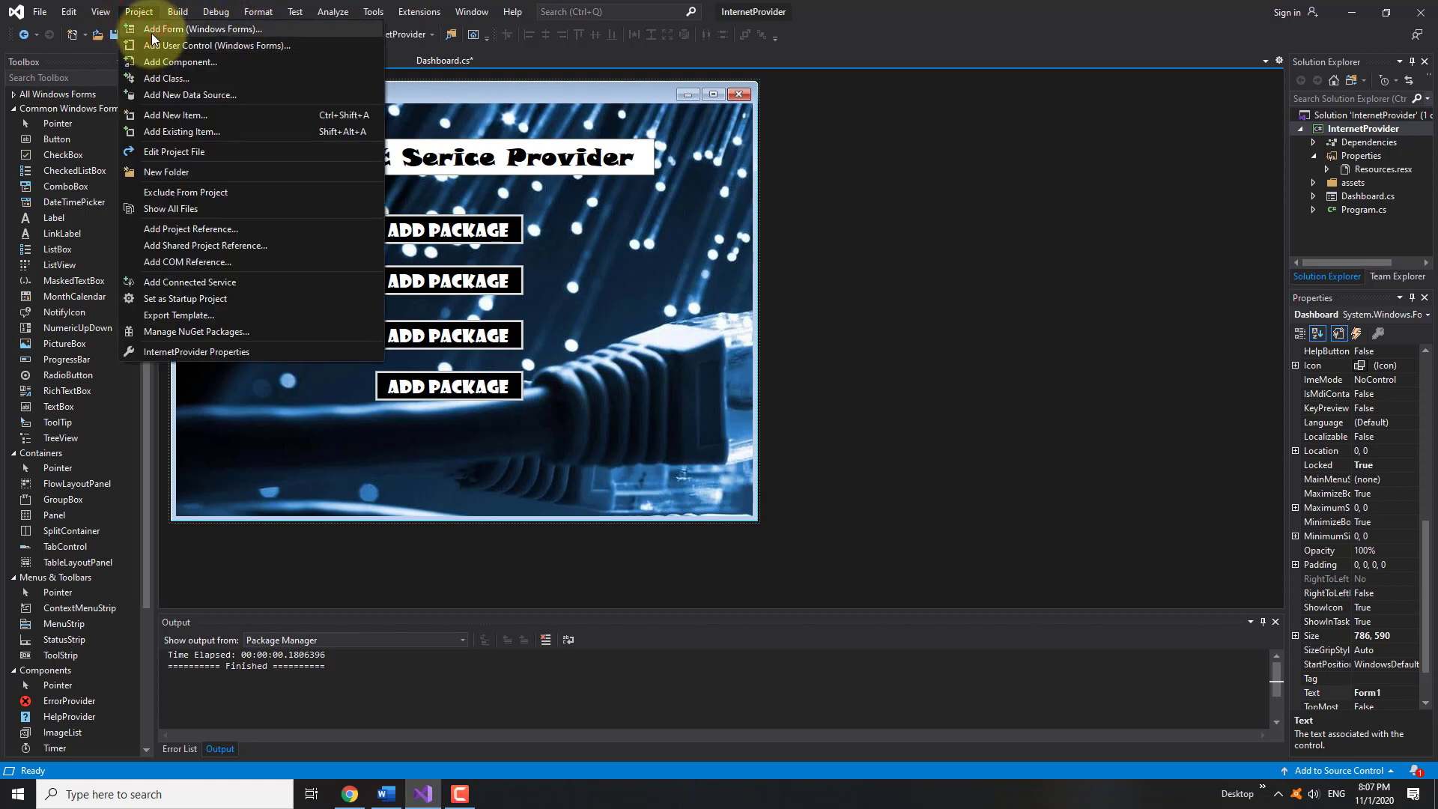
{"action": "left_click", "coordinate": [175, 116]}
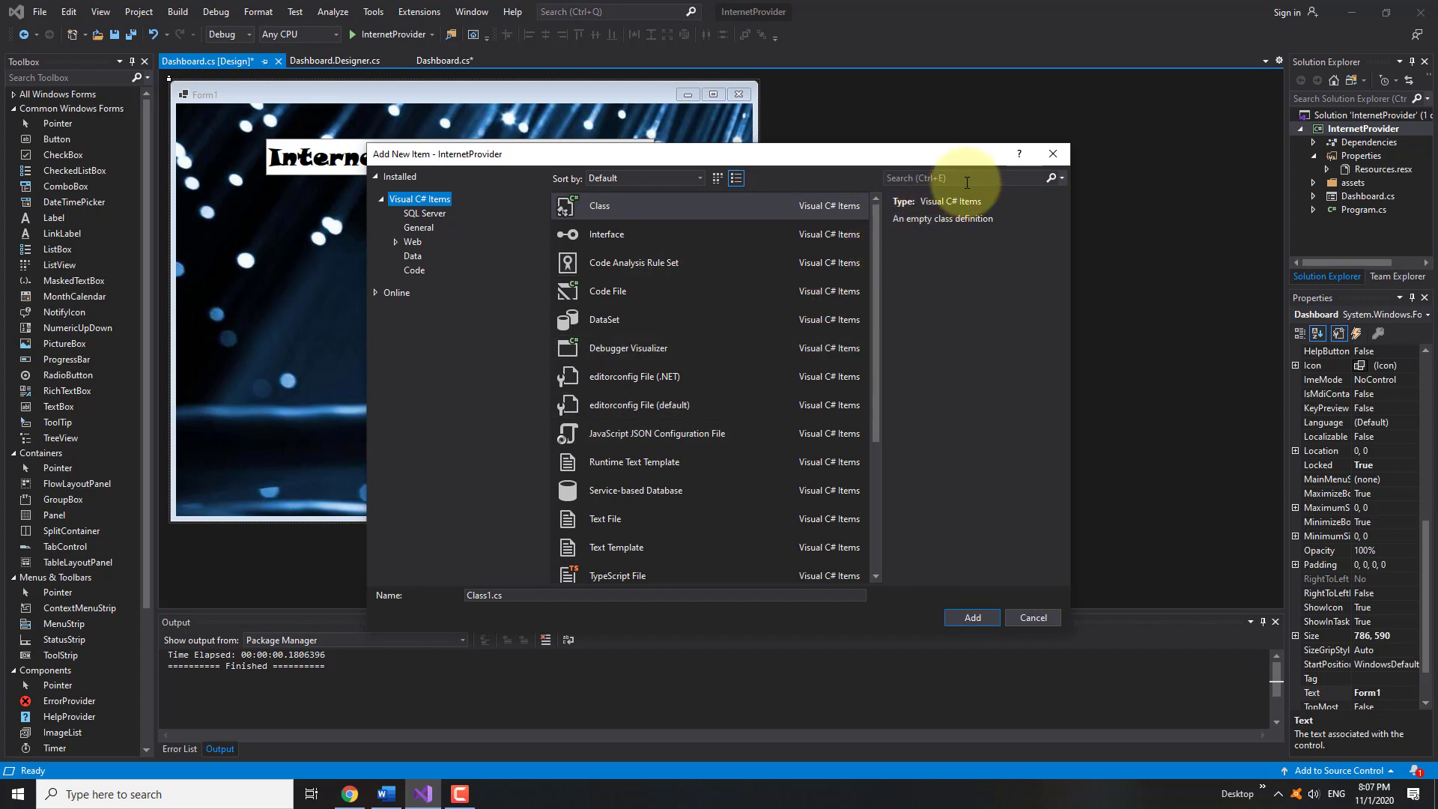
{"action": "left_click", "coordinate": [963, 179]}
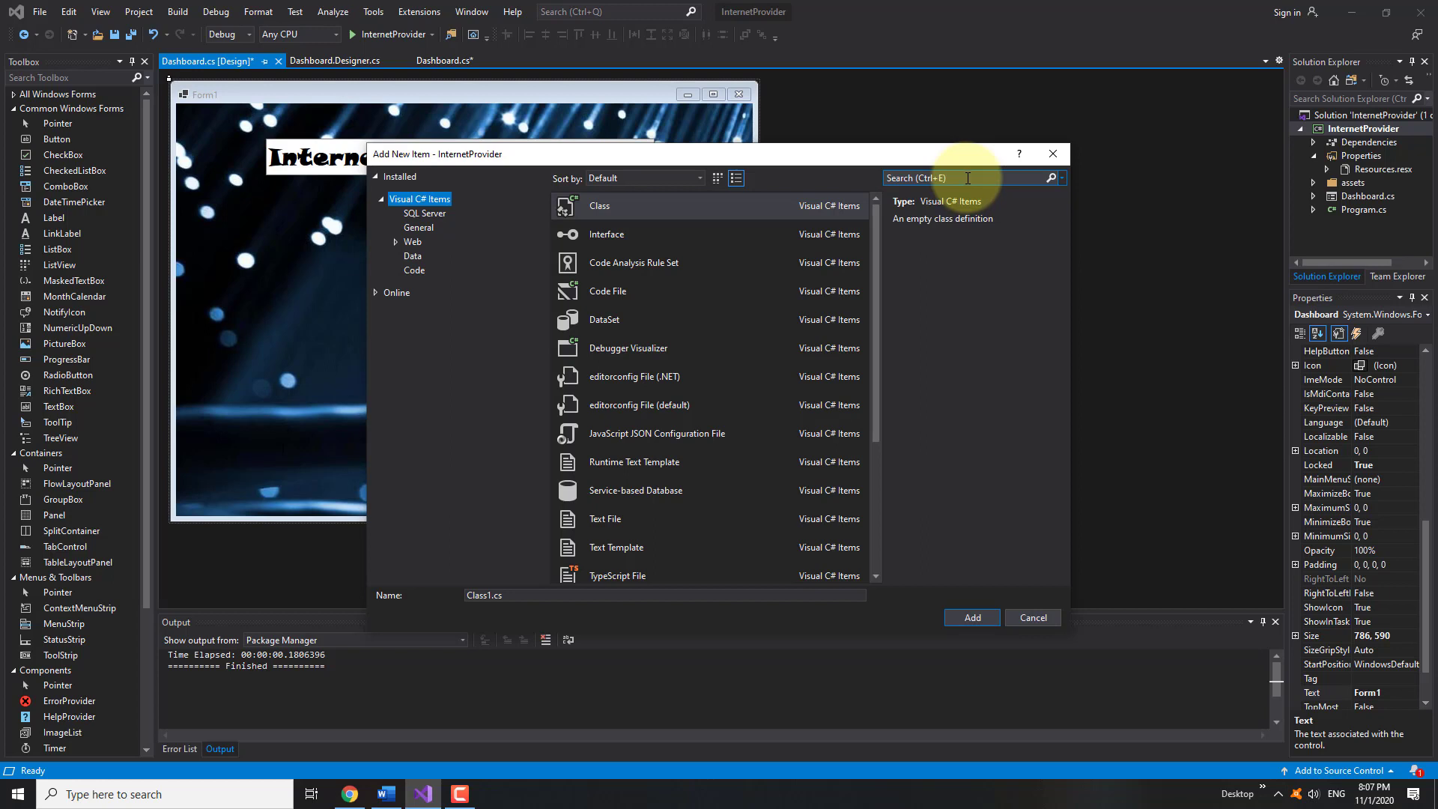
{"action": "left_click", "coordinate": [963, 178]}
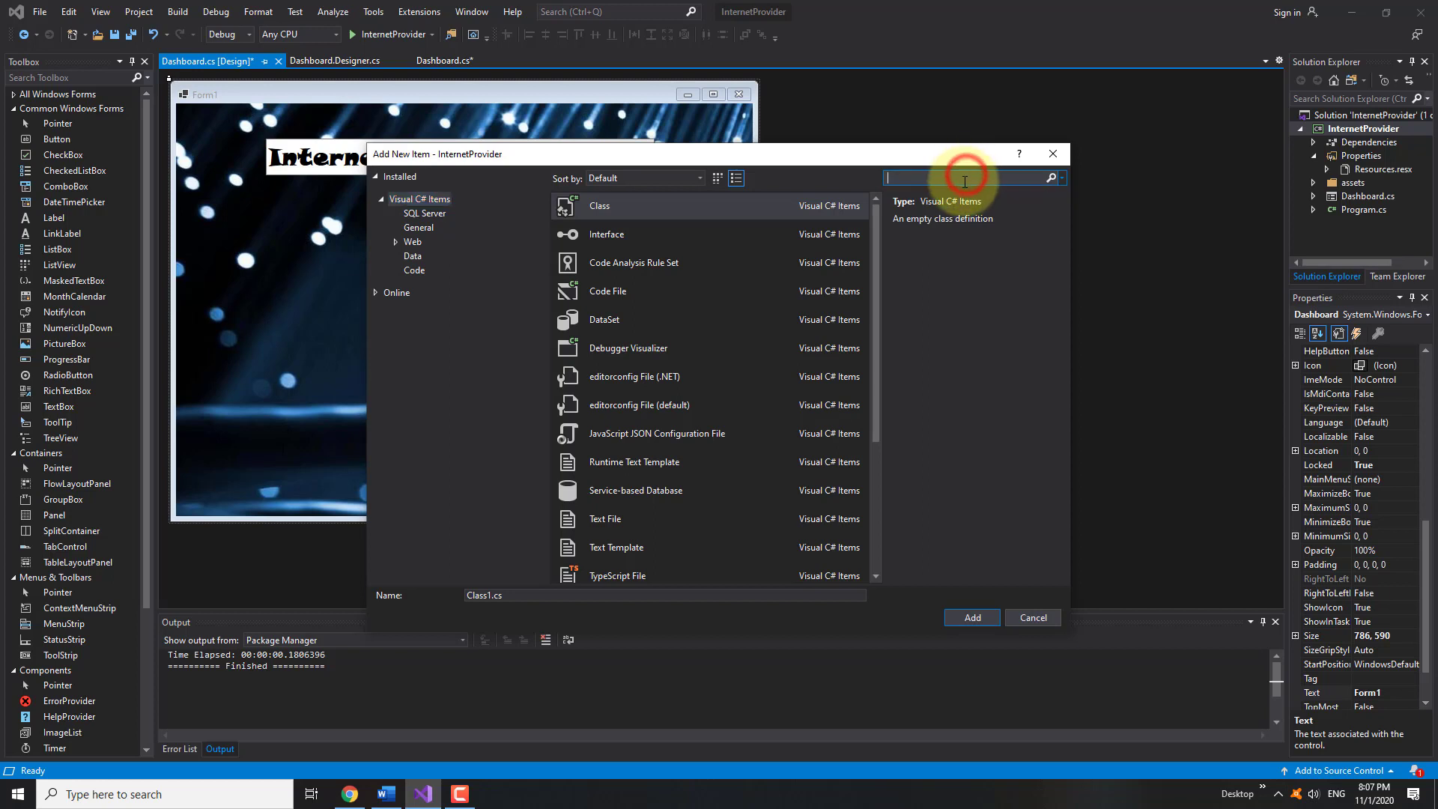
{"action": "type", "text": "win"}
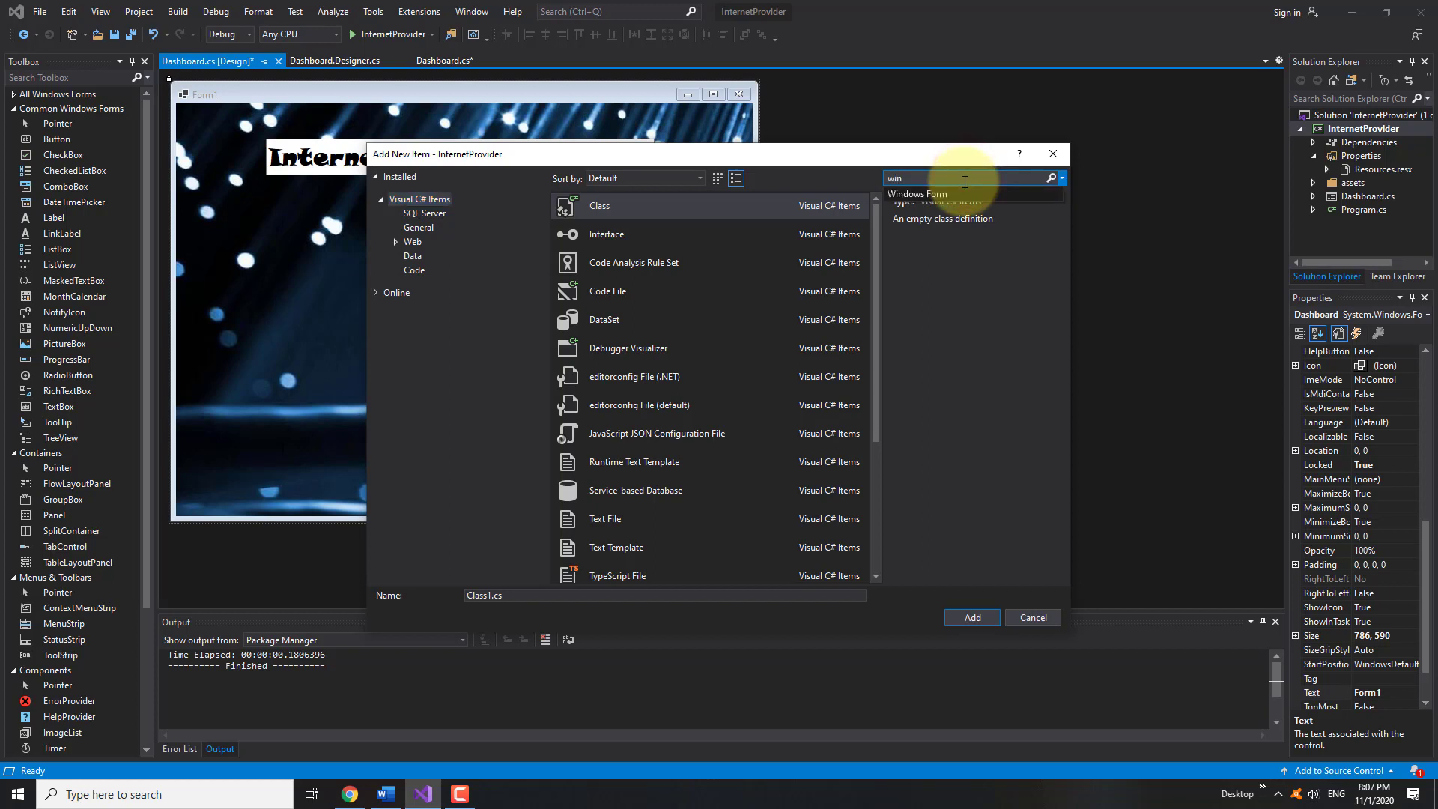
{"action": "type", "text": "Windows Form"}
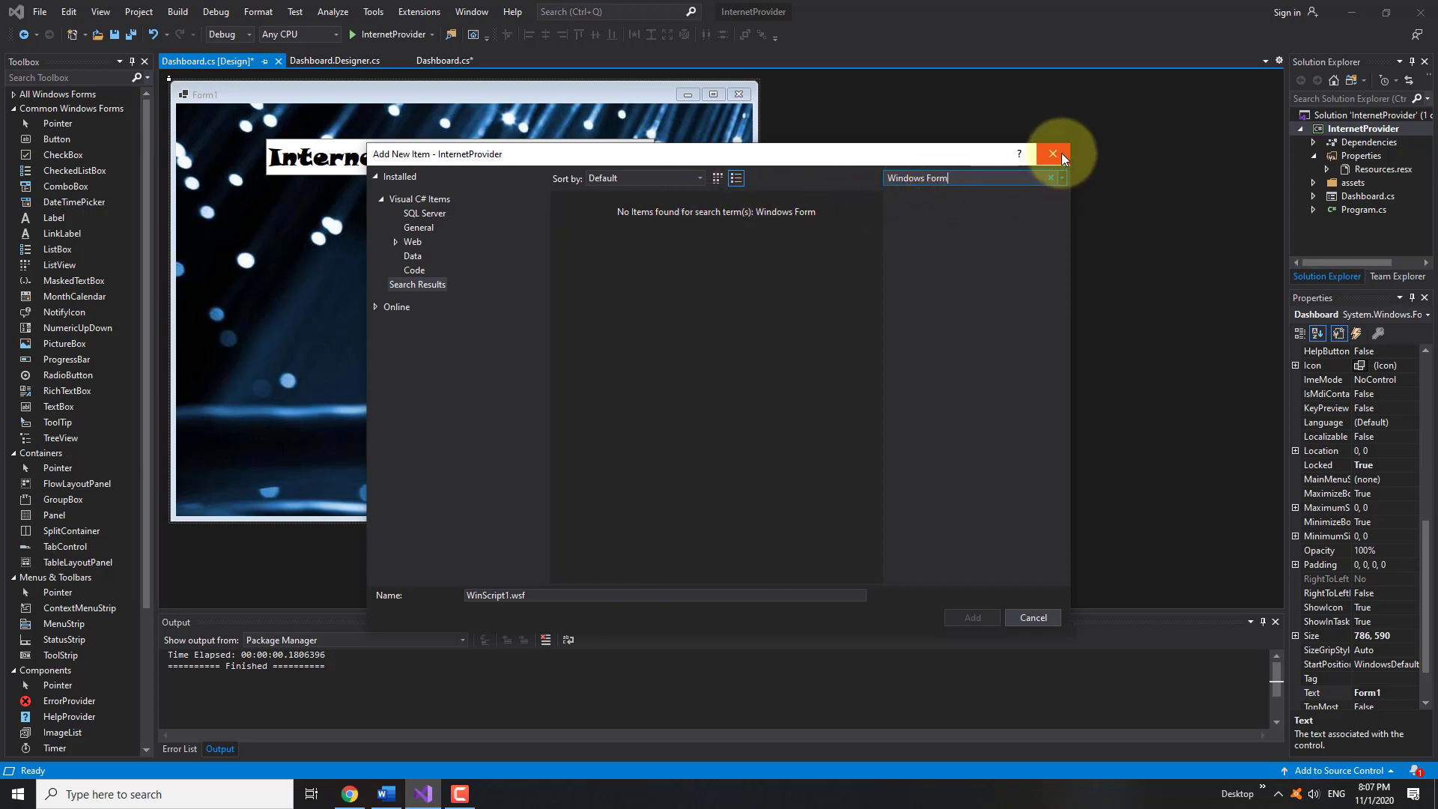
Close Add New Item without adding, browse the Help and Window menus, and reach the File menu
{"action": "left_click", "coordinate": [1052, 153]}
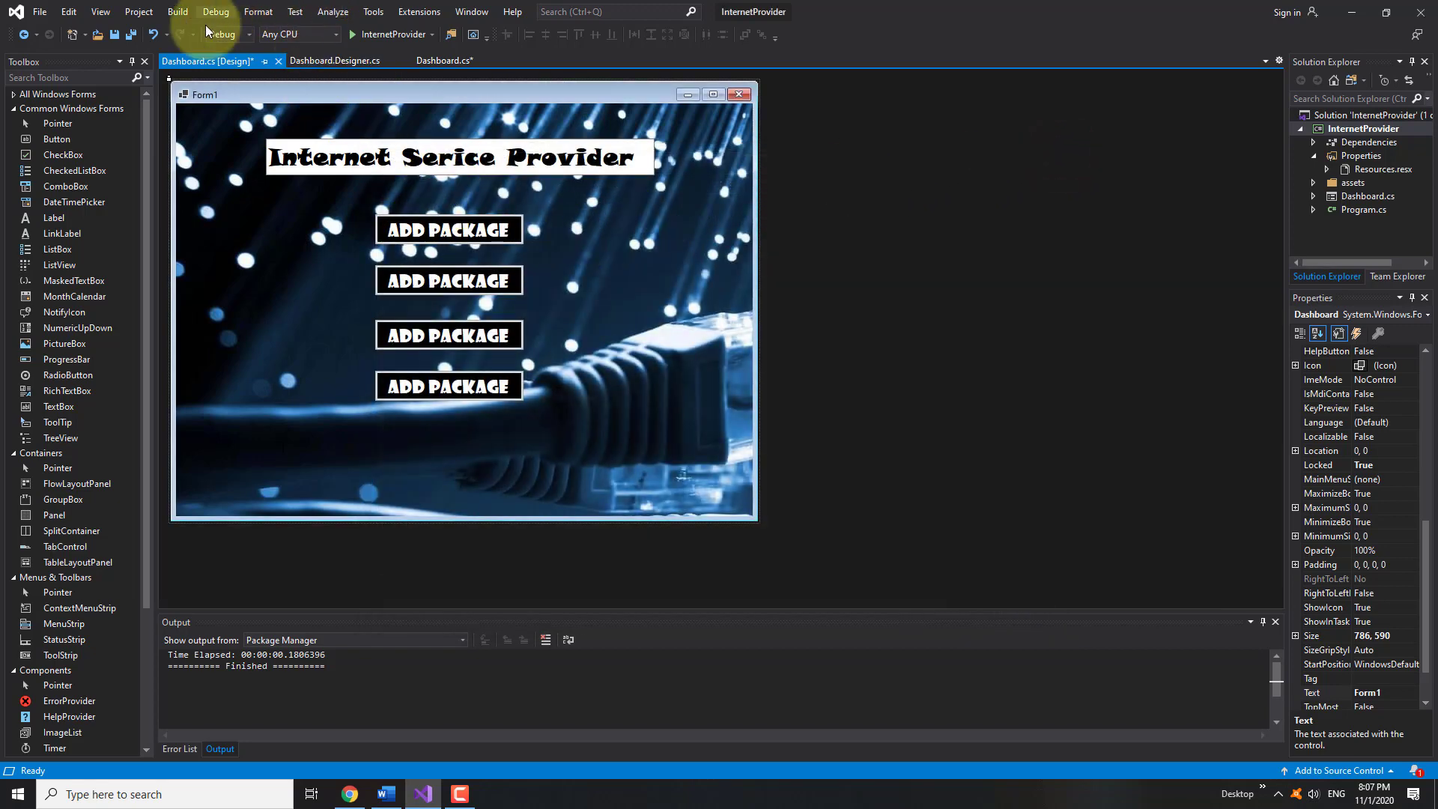
{"action": "left_click", "coordinate": [513, 11]}
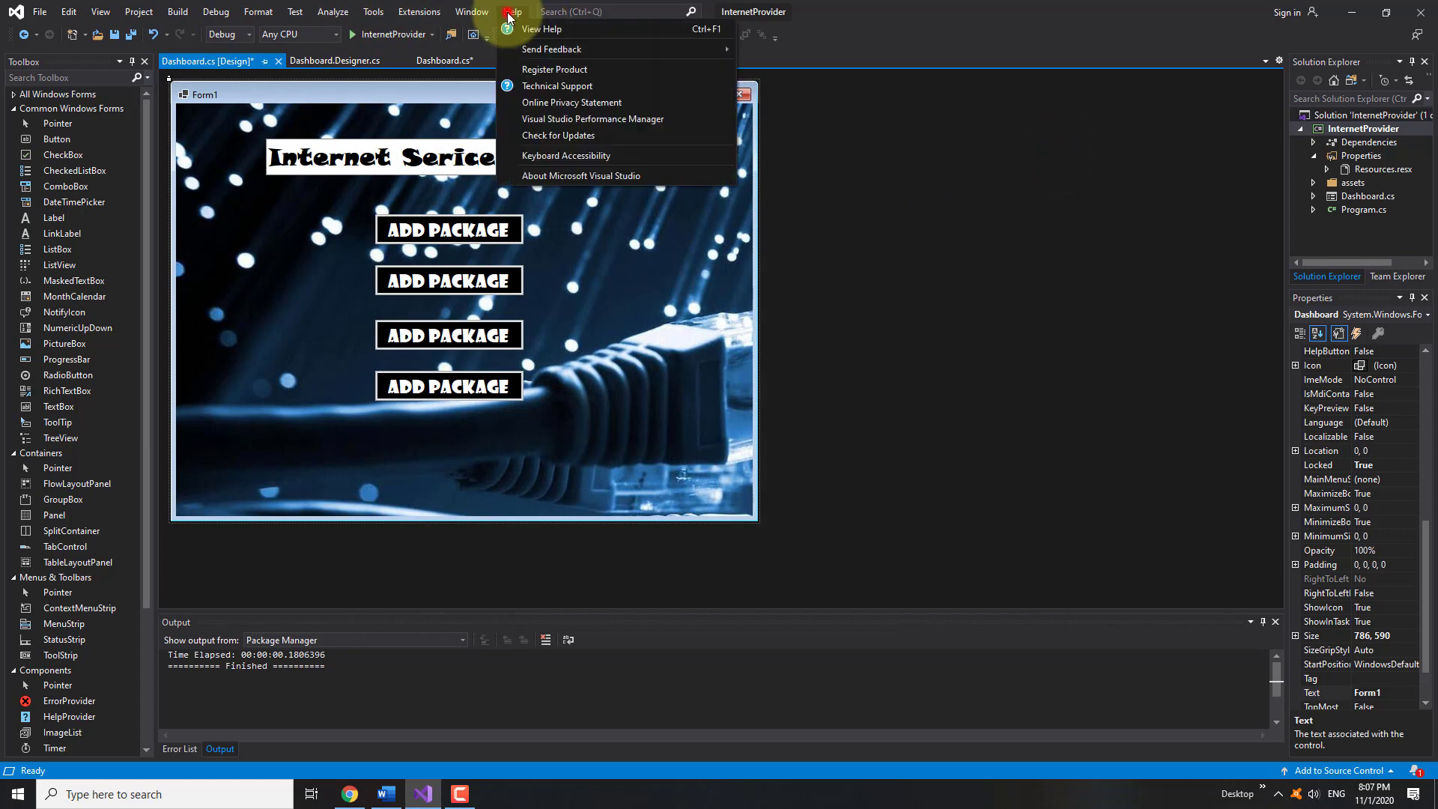
{"action": "left_click", "coordinate": [472, 11]}
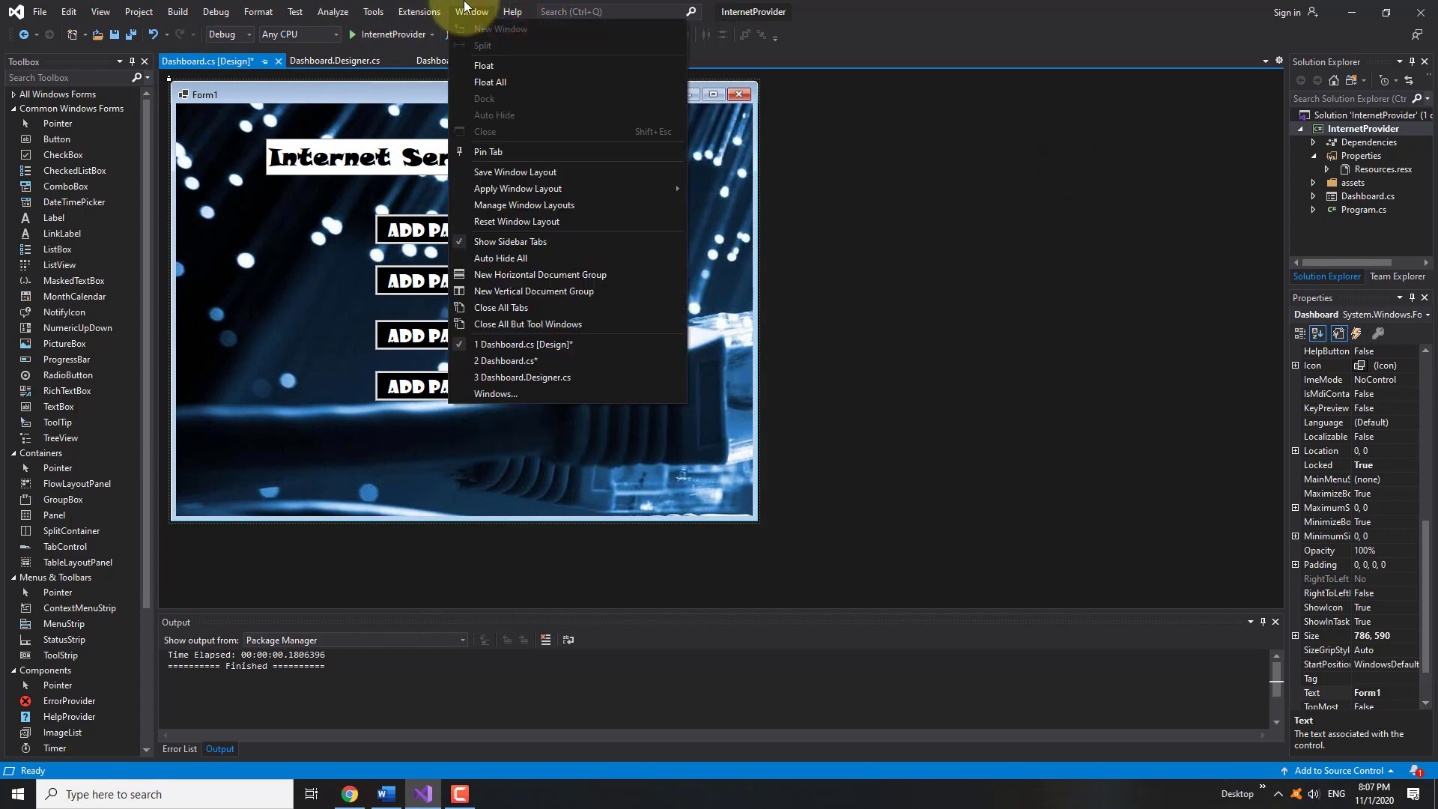
{"action": "left_click", "coordinate": [40, 11]}
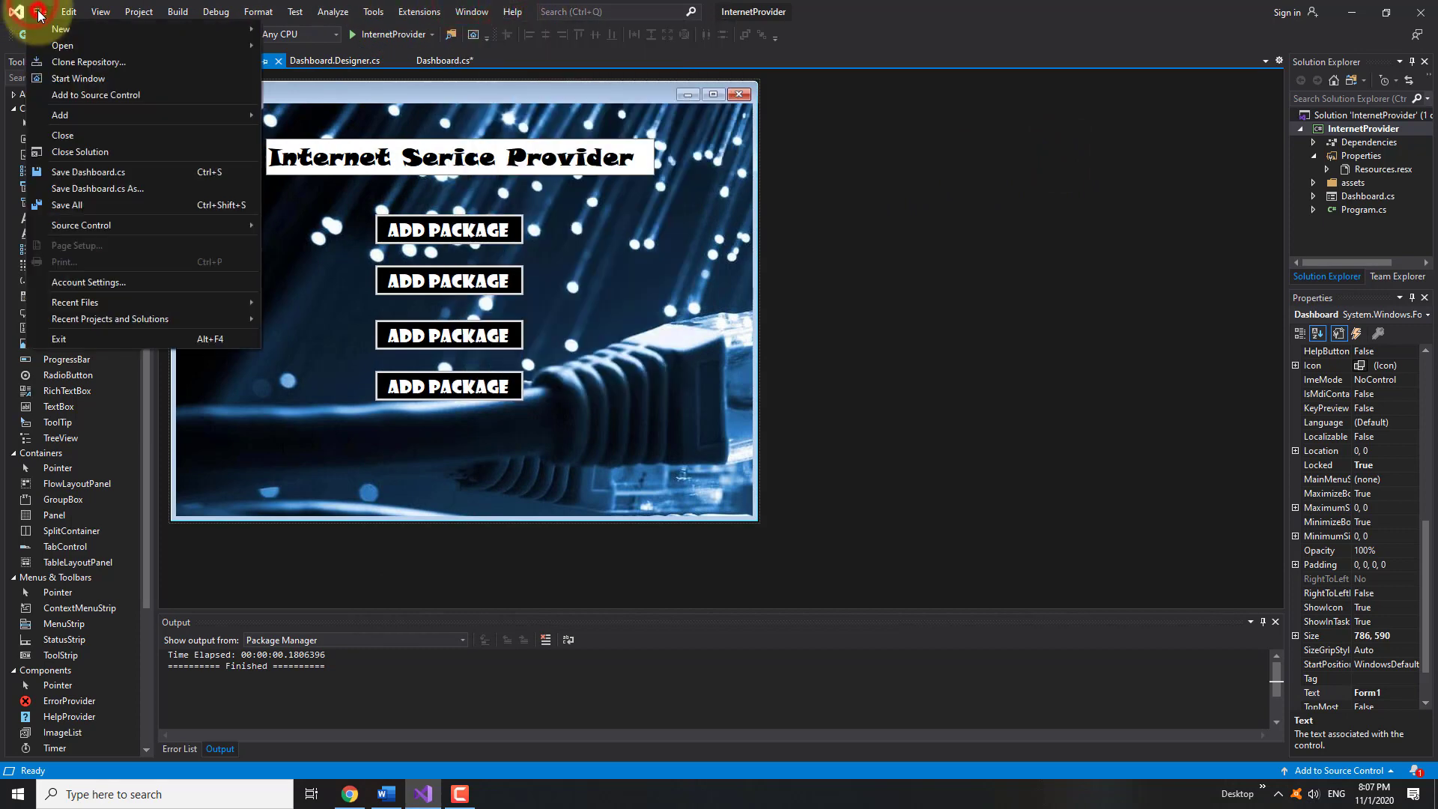
{"action": "mouse_move", "coordinate": [60, 29]}
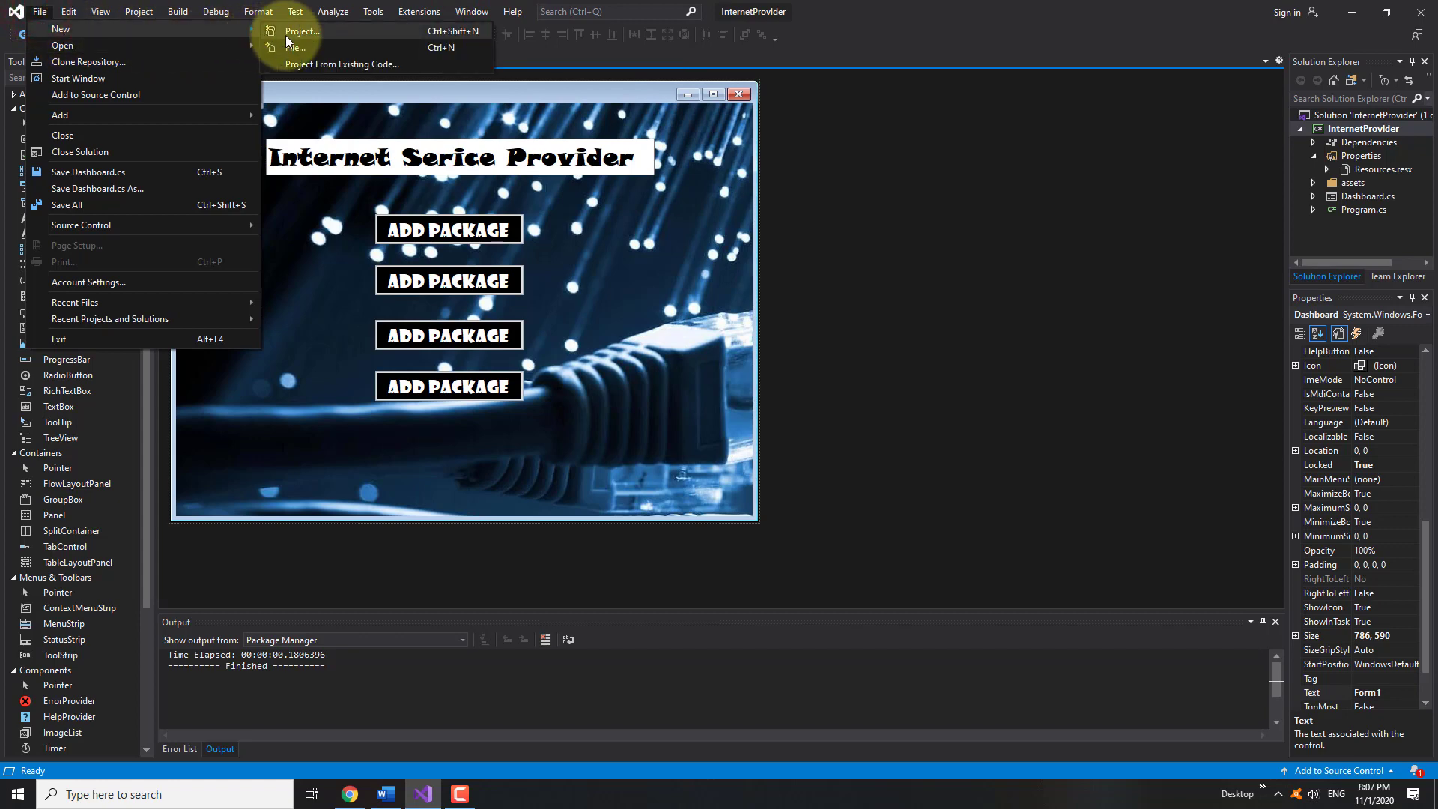
Start a new project and scroll the Windows-filtered template list to its end
{"action": "left_click", "coordinate": [301, 30]}
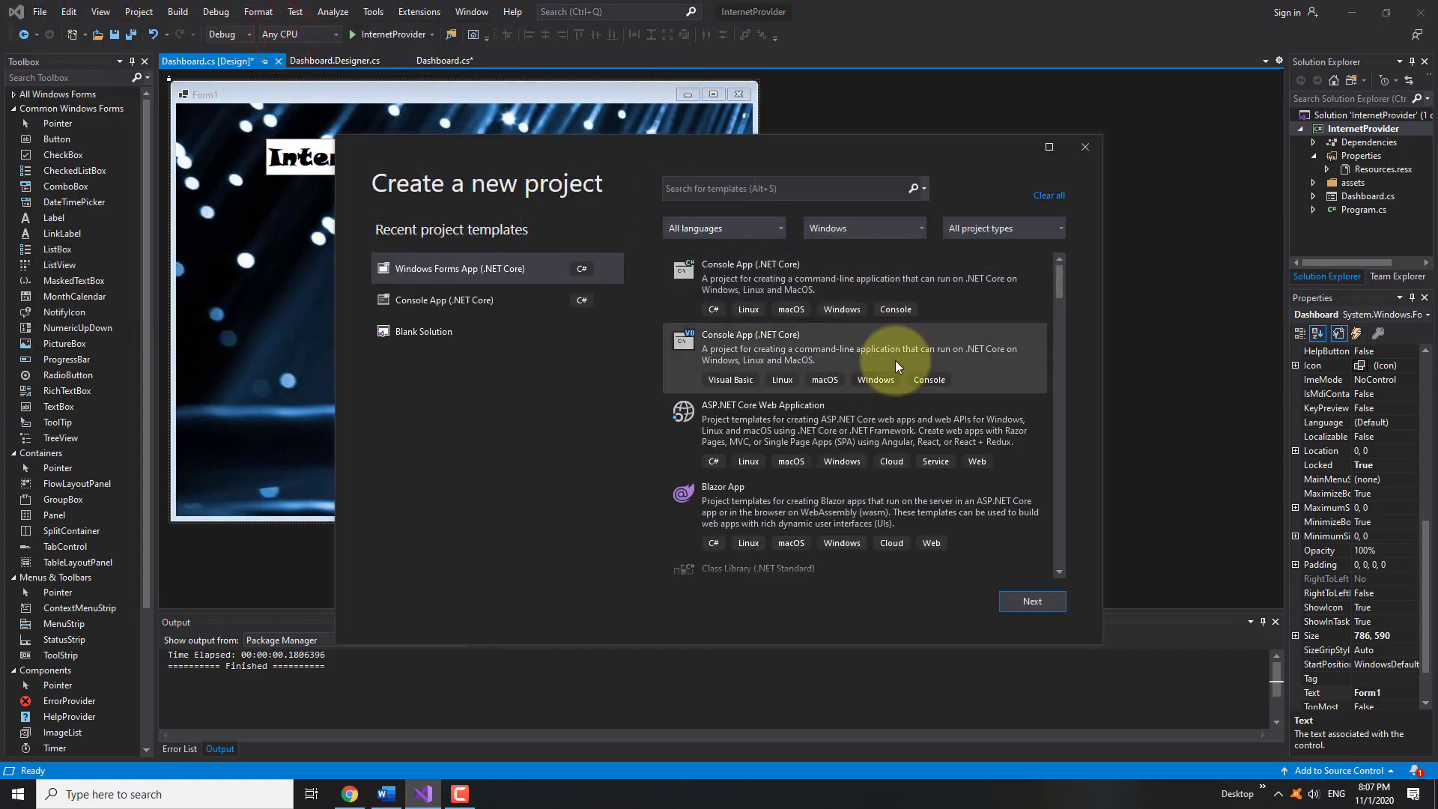
{"action": "scroll", "scroll_direction": "down", "scroll_amount": 3}
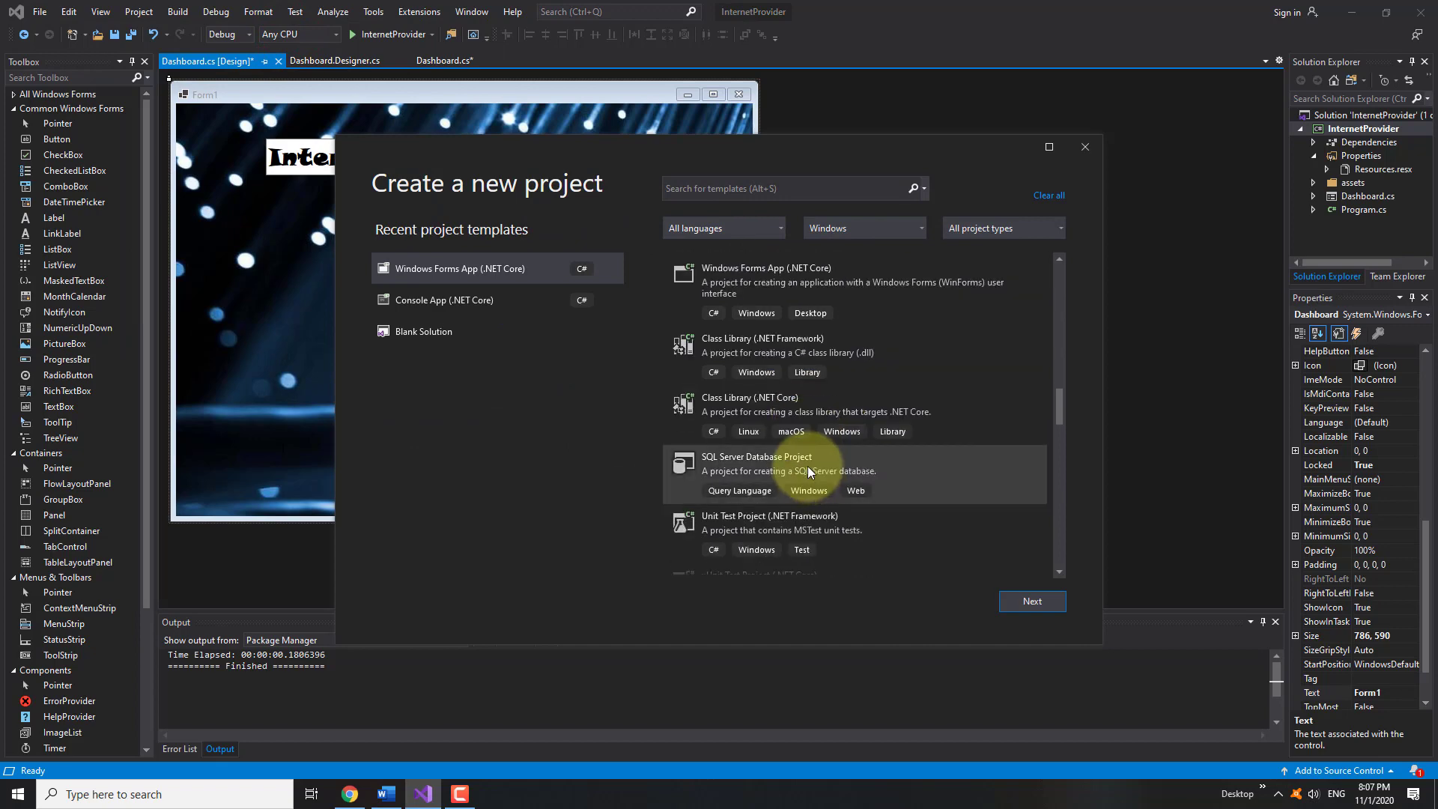
{"action": "scroll", "scroll_direction": "down", "scroll_amount": 3}
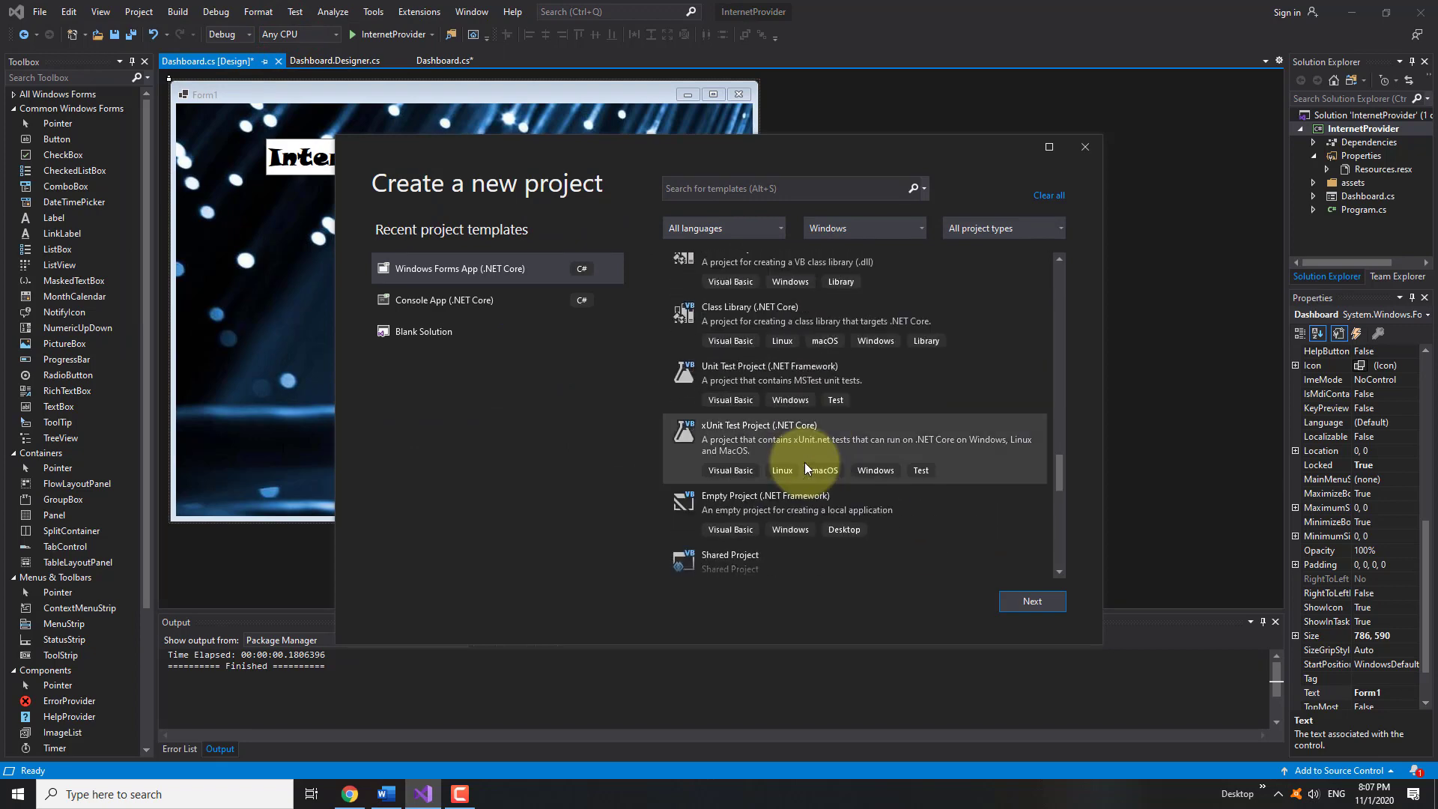
{"action": "scroll", "scroll_direction": "down", "scroll_amount": 3}
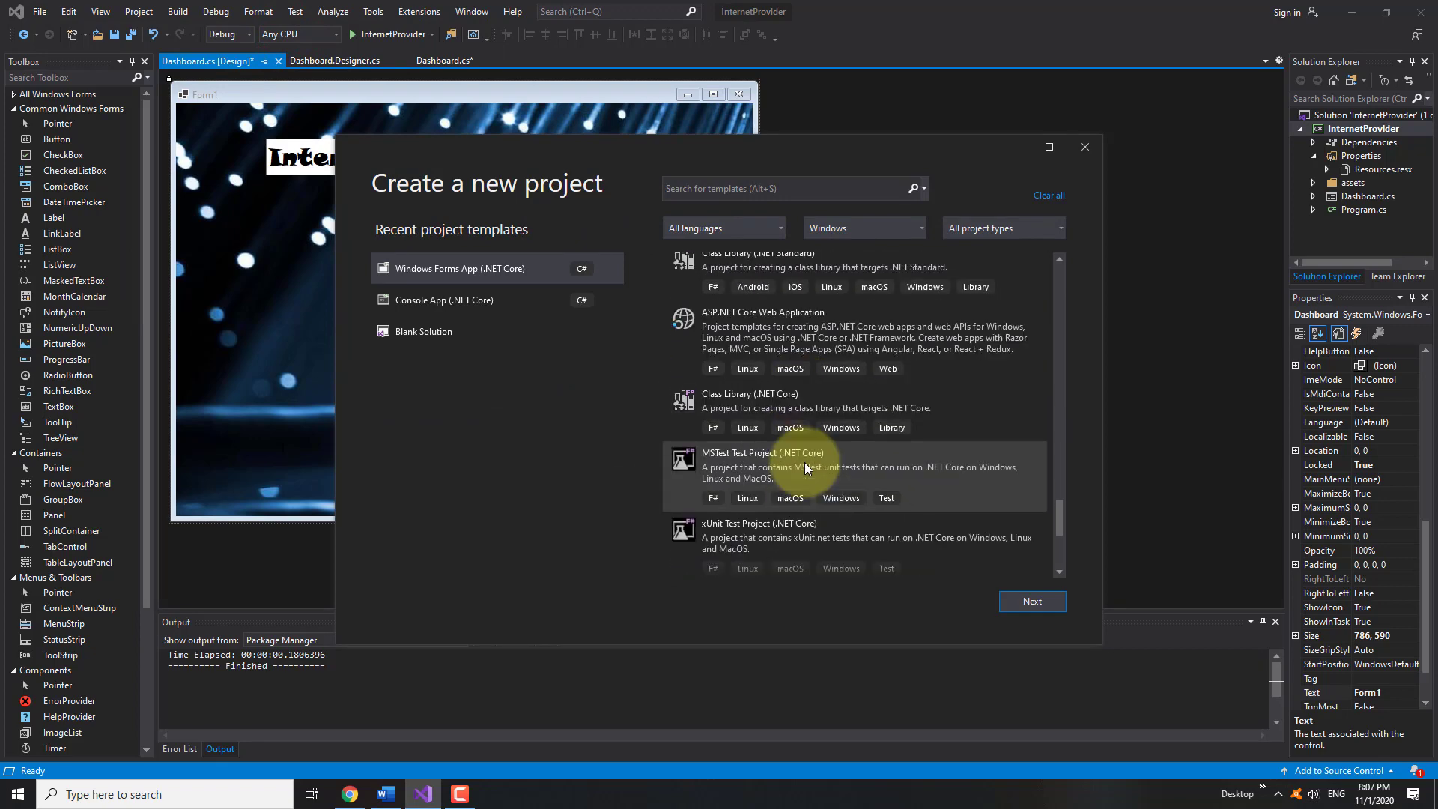
{"action": "scroll", "scroll_direction": "down", "scroll_amount": 3}
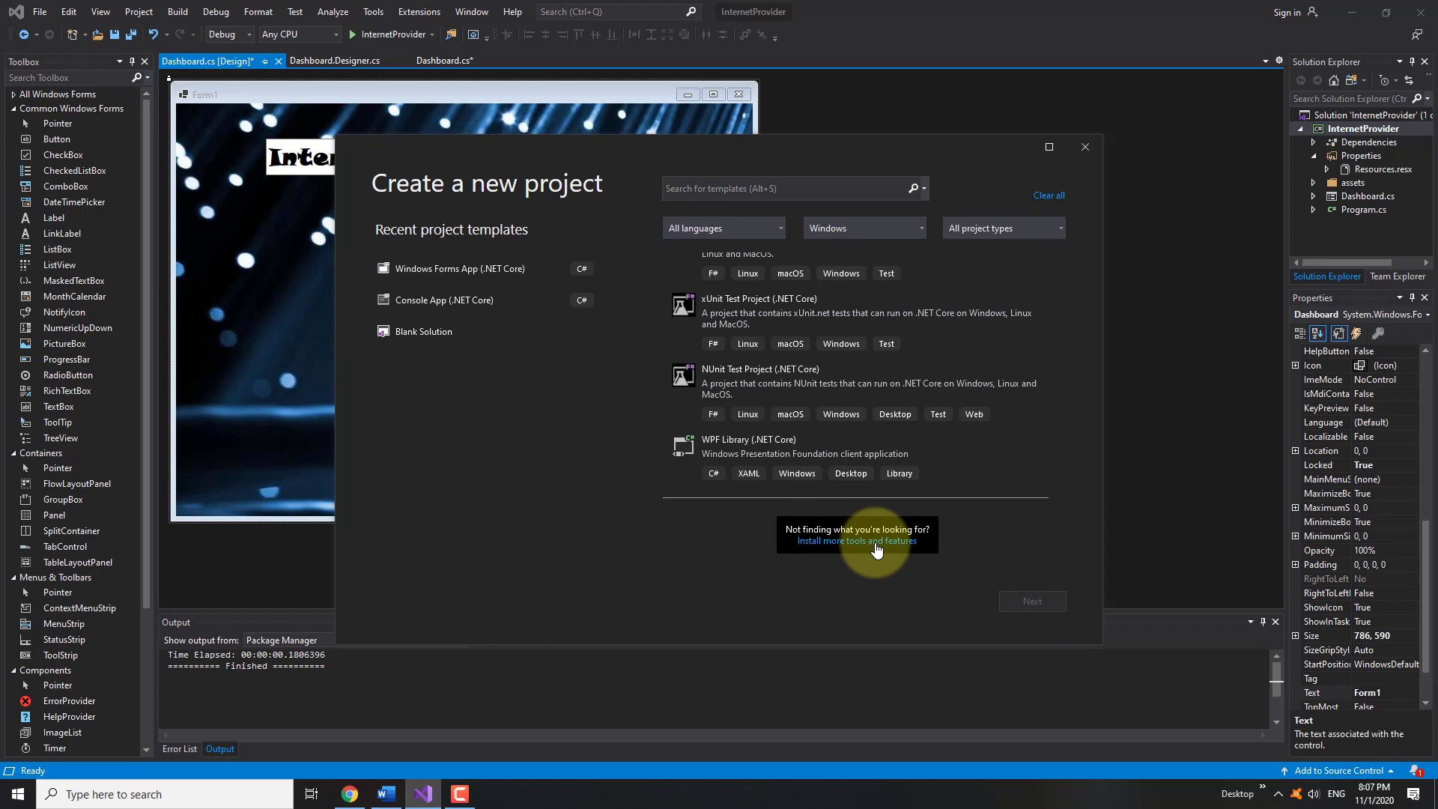
In Visual Studio Installer, tick the .NET desktop development workload and apply with Modify
{"action": "left_click", "coordinate": [857, 540]}
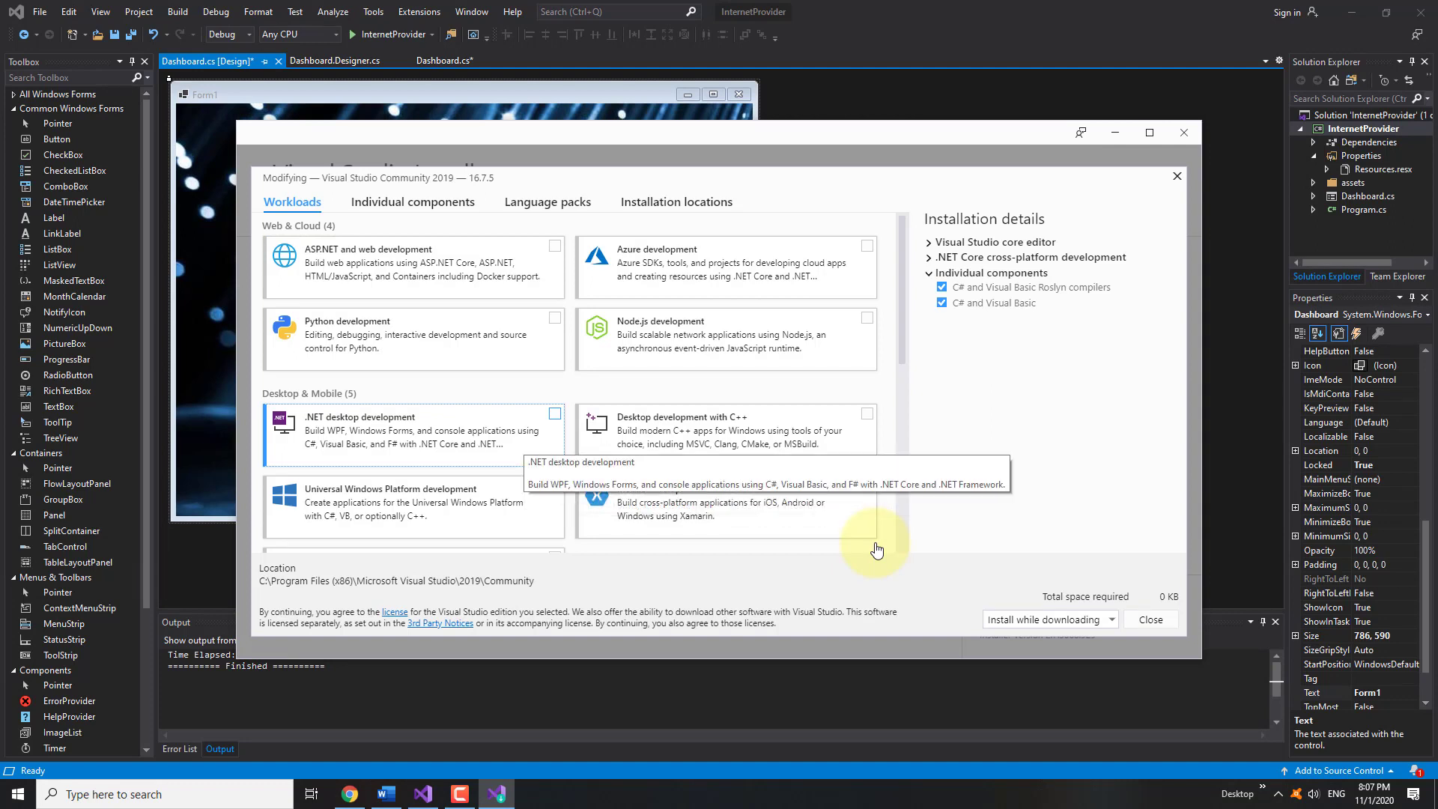
{"action": "scroll", "scroll_direction": "down", "scroll_amount": 3}
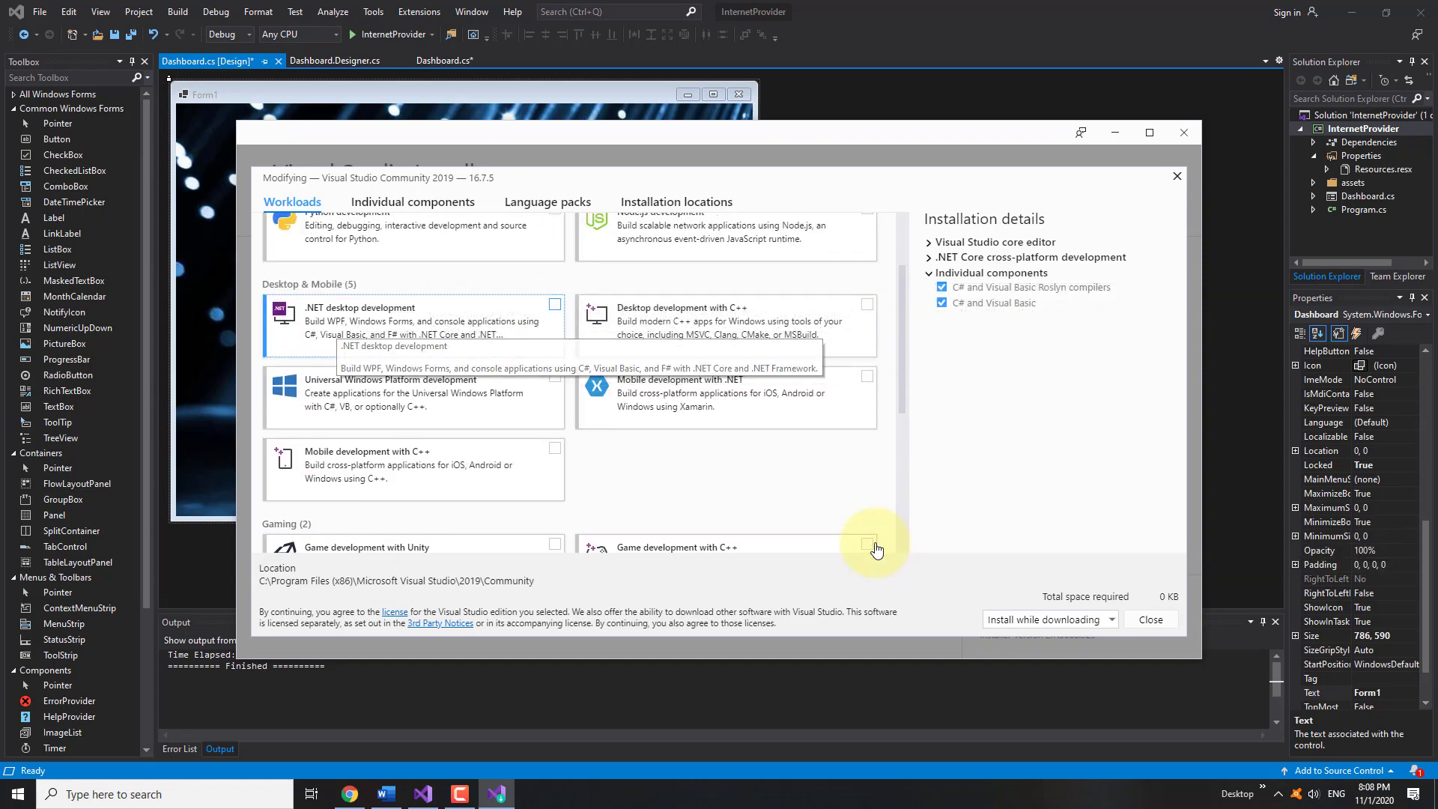
{"action": "left_click", "coordinate": [555, 304]}
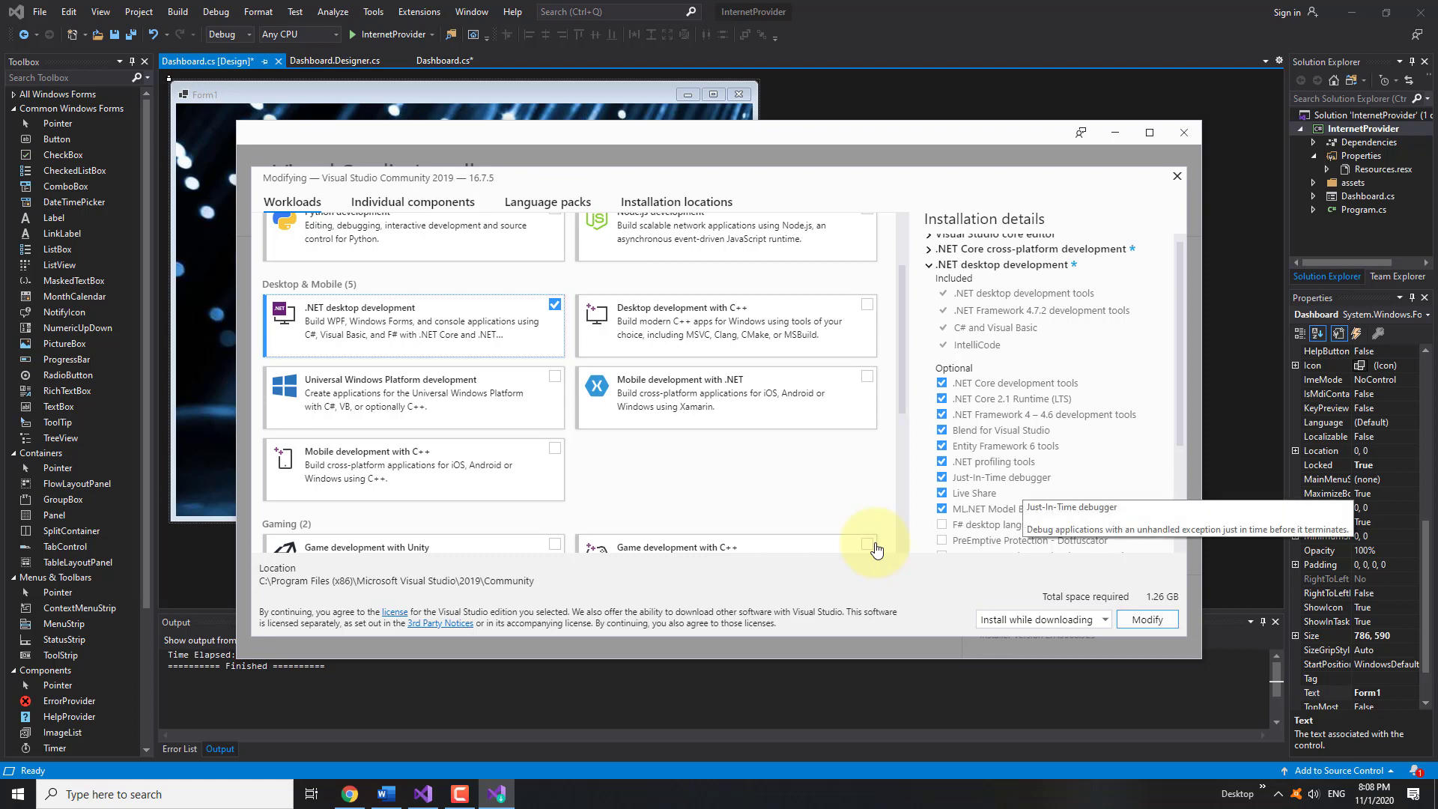
{"action": "scroll", "scroll_direction": "down", "scroll_amount": 3}
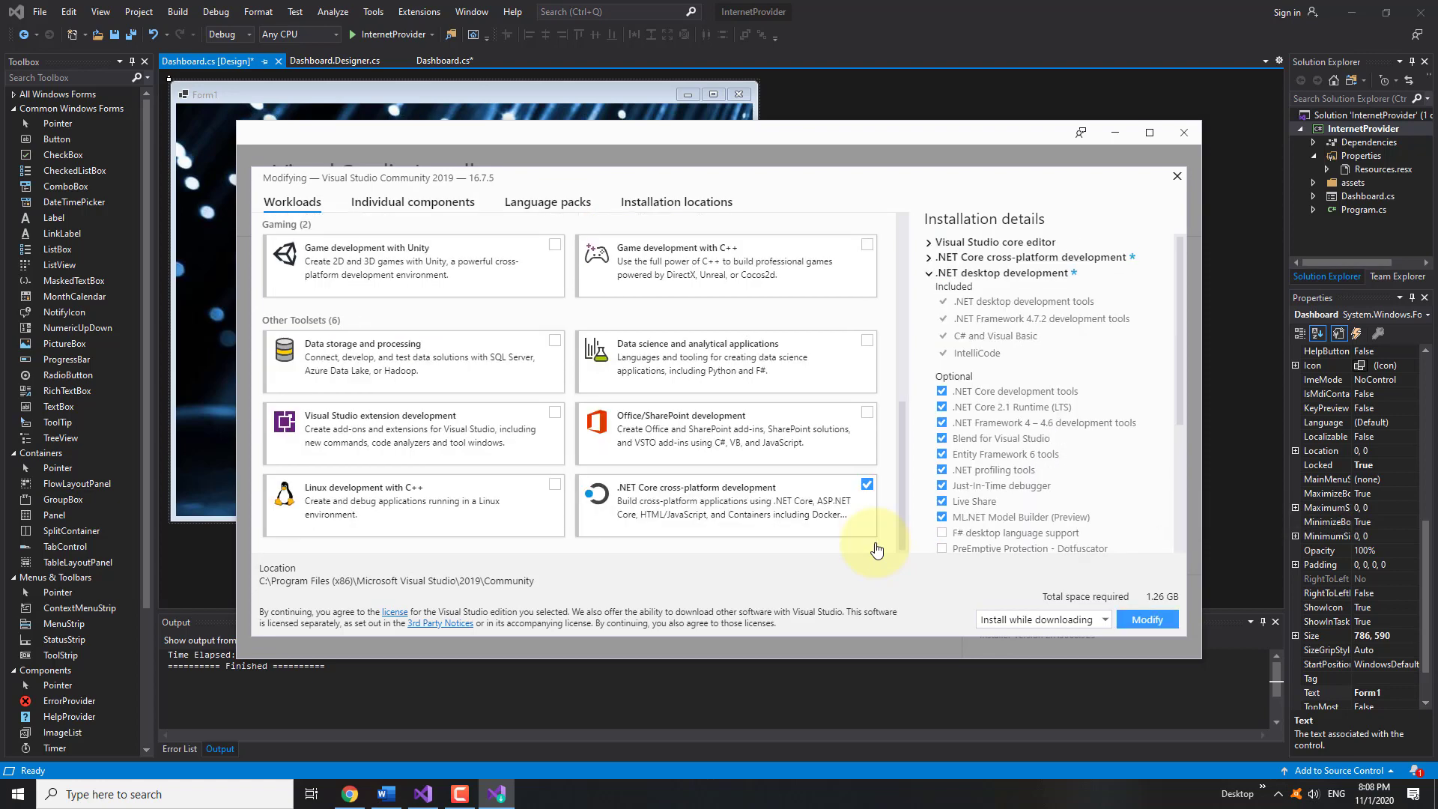
{"action": "left_click", "coordinate": [1147, 618]}
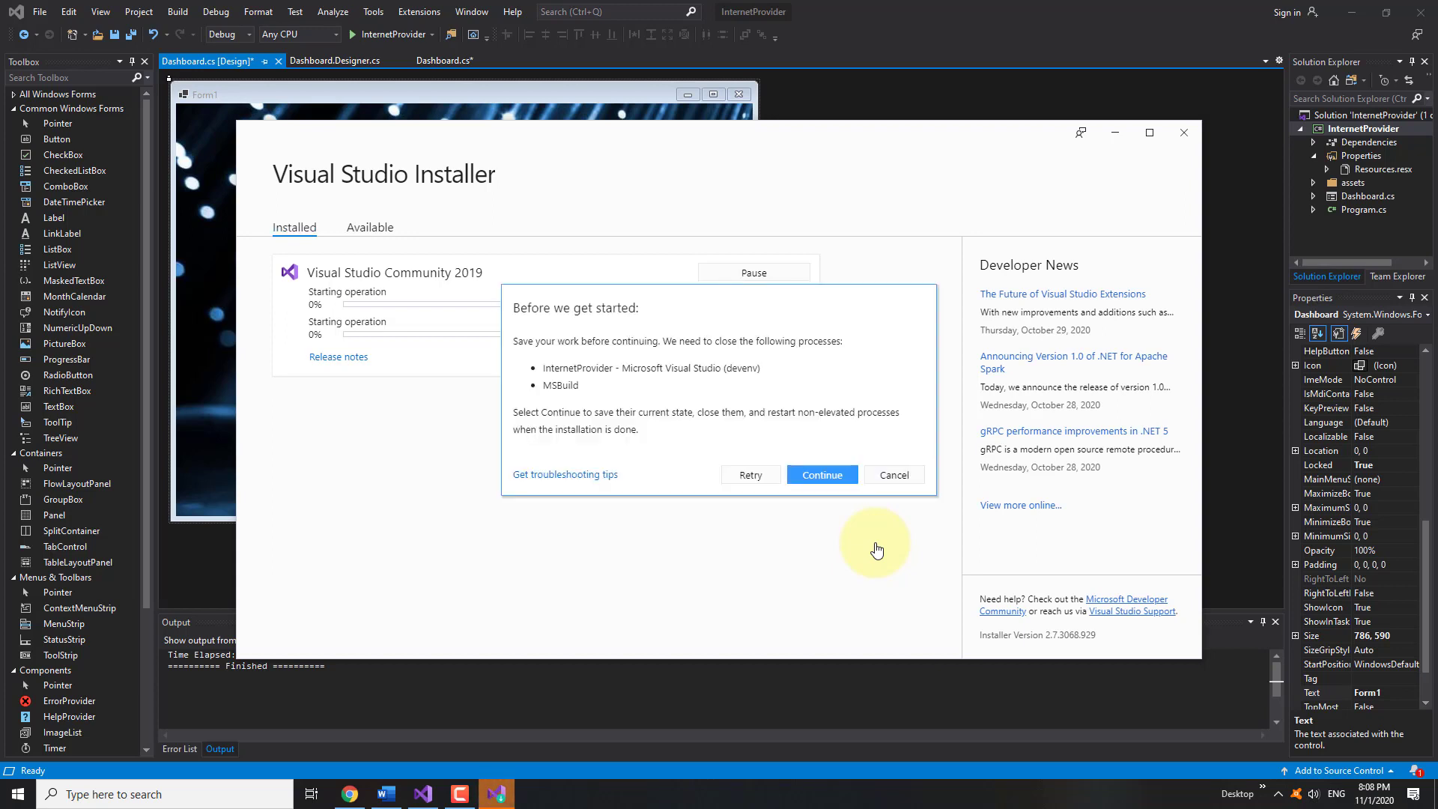
Continue so Visual Studio closes and the workload downloads and installs
{"action": "left_click", "coordinate": [820, 475]}
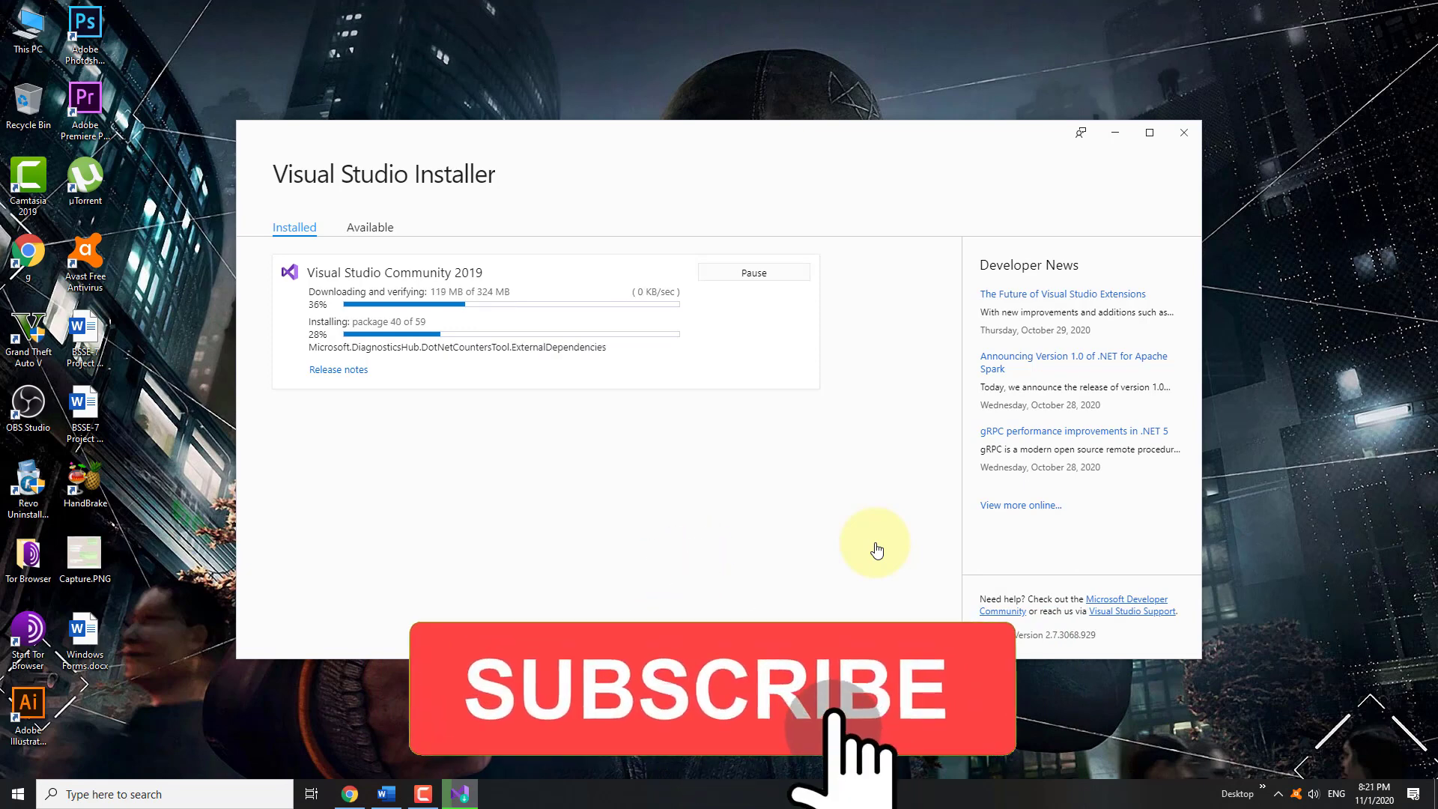
{"action": "left_click", "coordinate": [709, 689]}
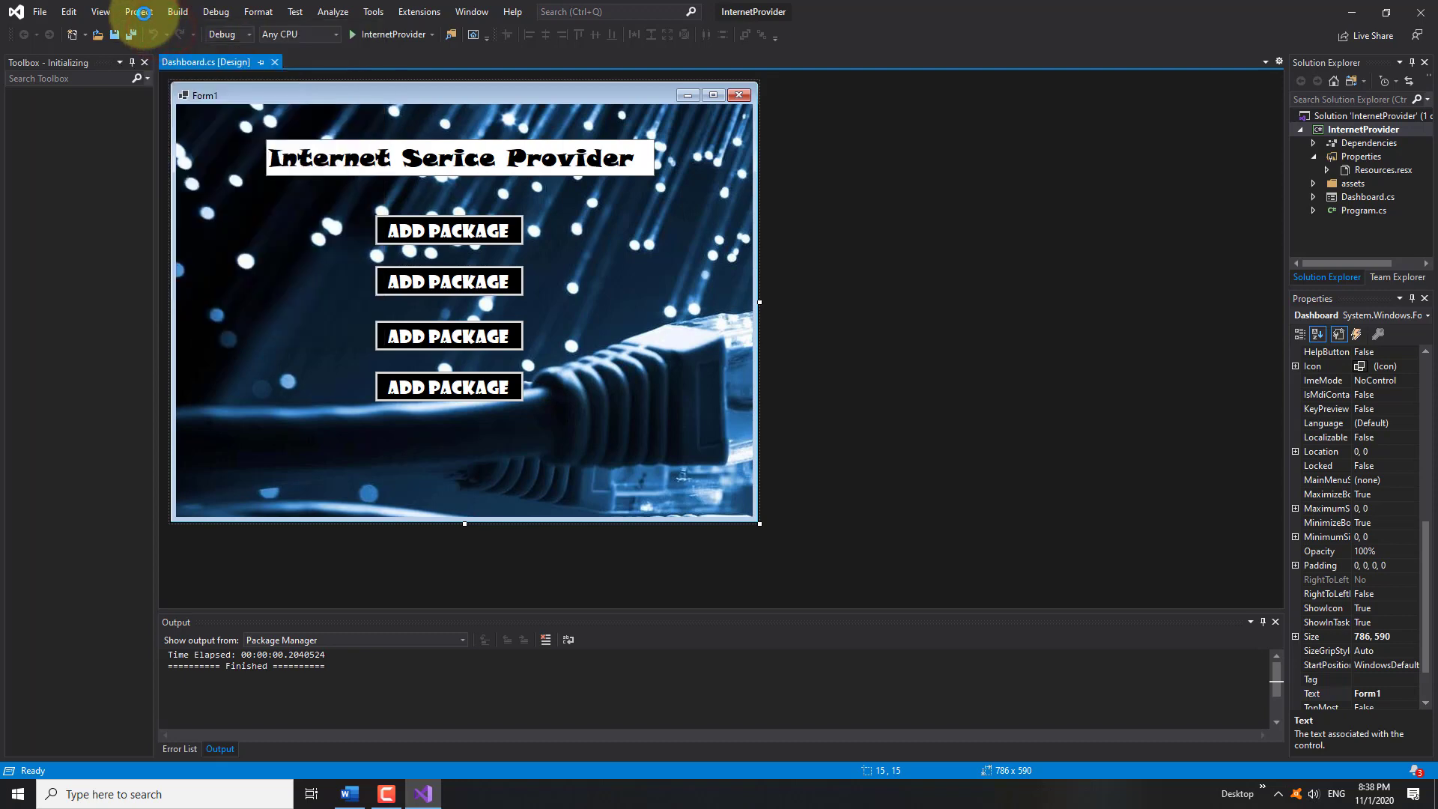
Add a blank Form (Windows Forms) item, creating Form1 in the InternetProvider project
{"action": "left_click", "coordinate": [138, 10]}
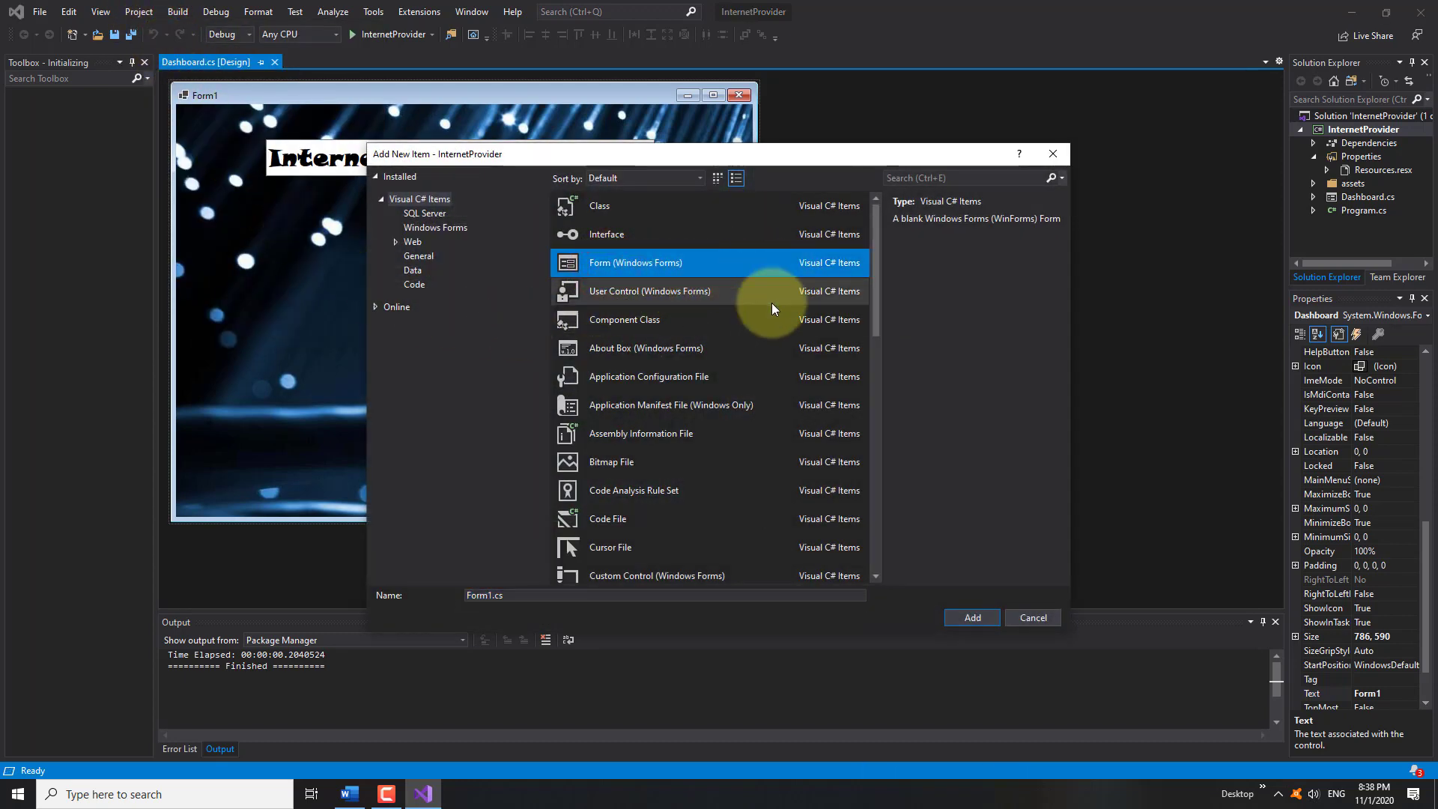
{"action": "left_click", "coordinate": [1032, 617]}
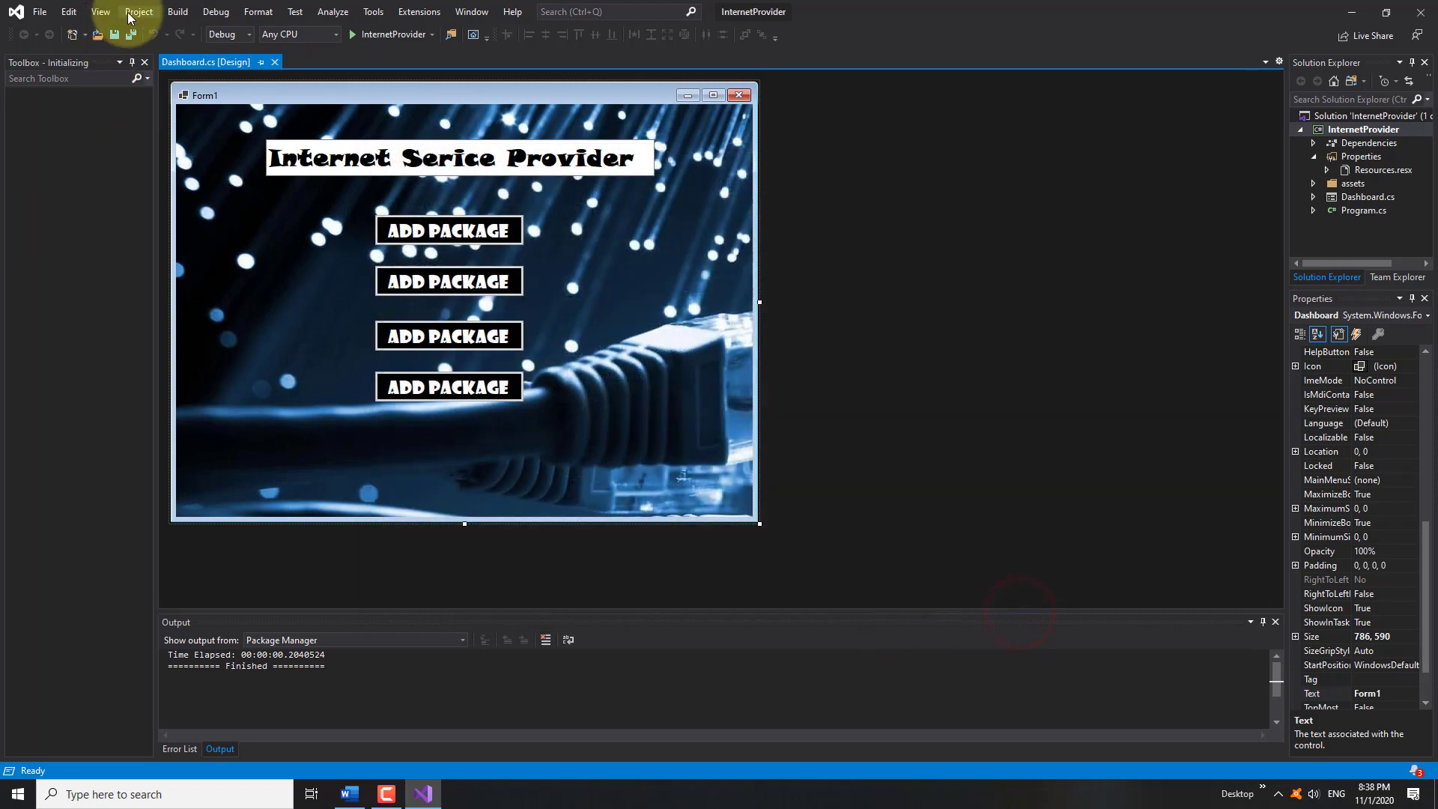
{"action": "left_click", "coordinate": [137, 10]}
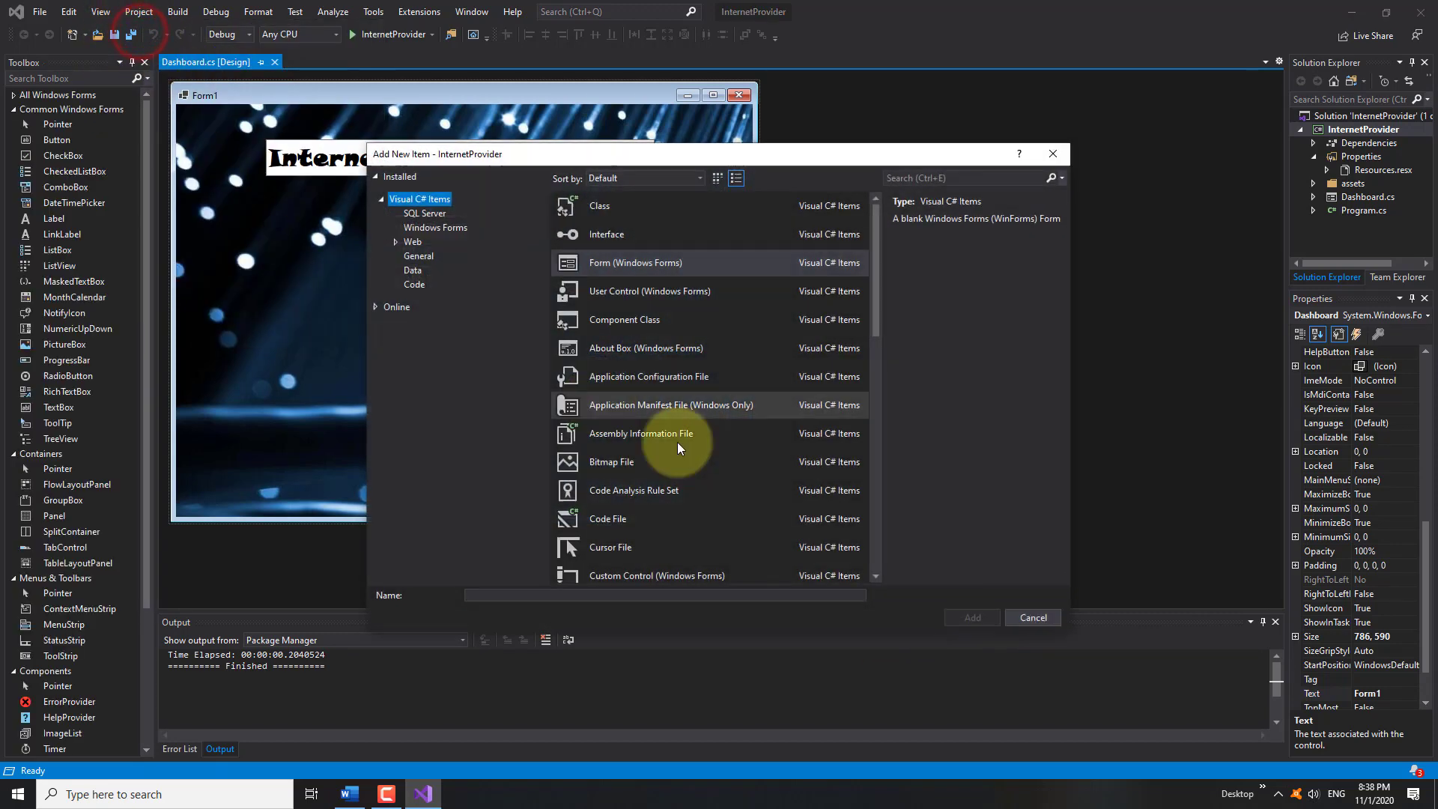
{"action": "left_click", "coordinate": [635, 262]}
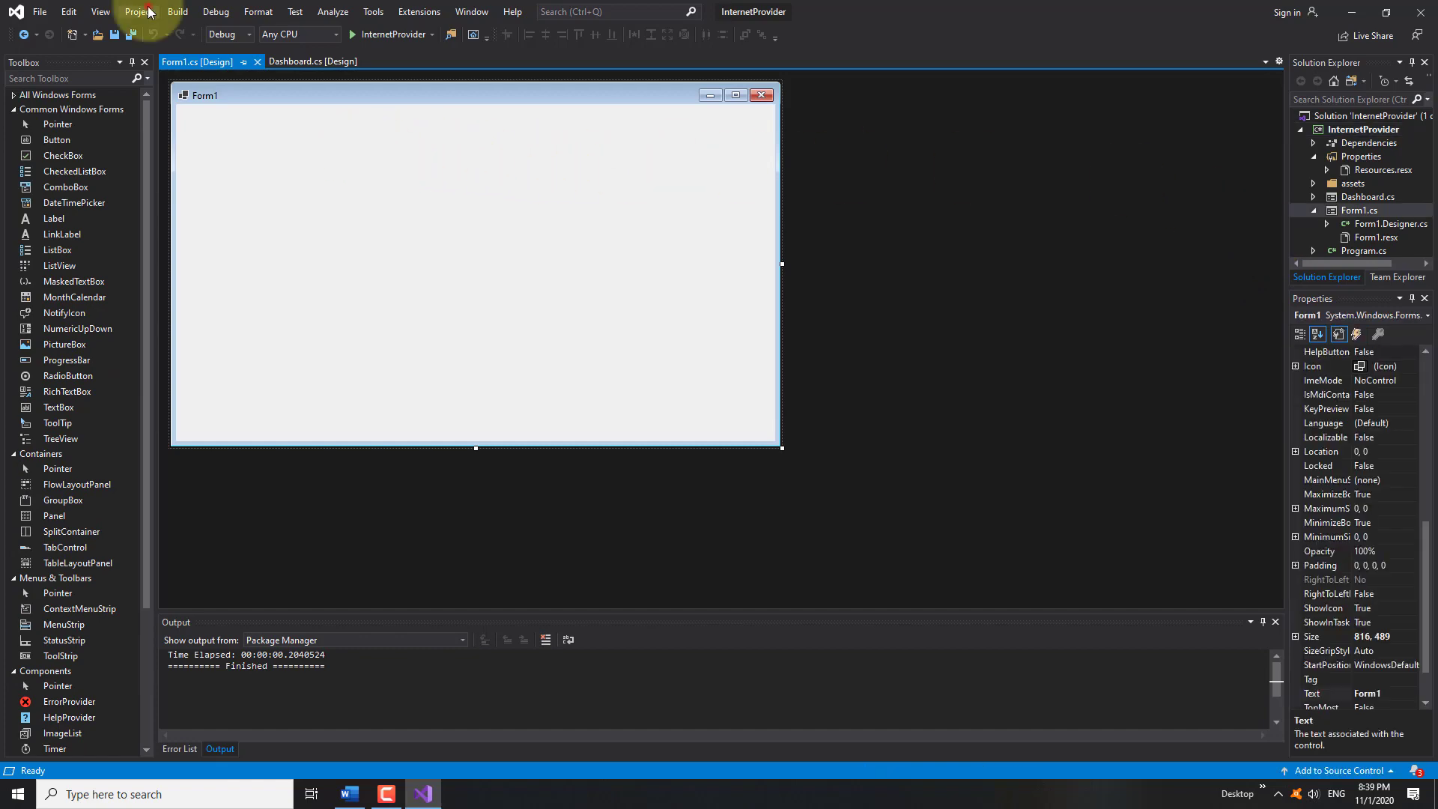
Add Form2 the same way, then review the Form1, Dashboard and Form2 designers
{"action": "left_click", "coordinate": [137, 10]}
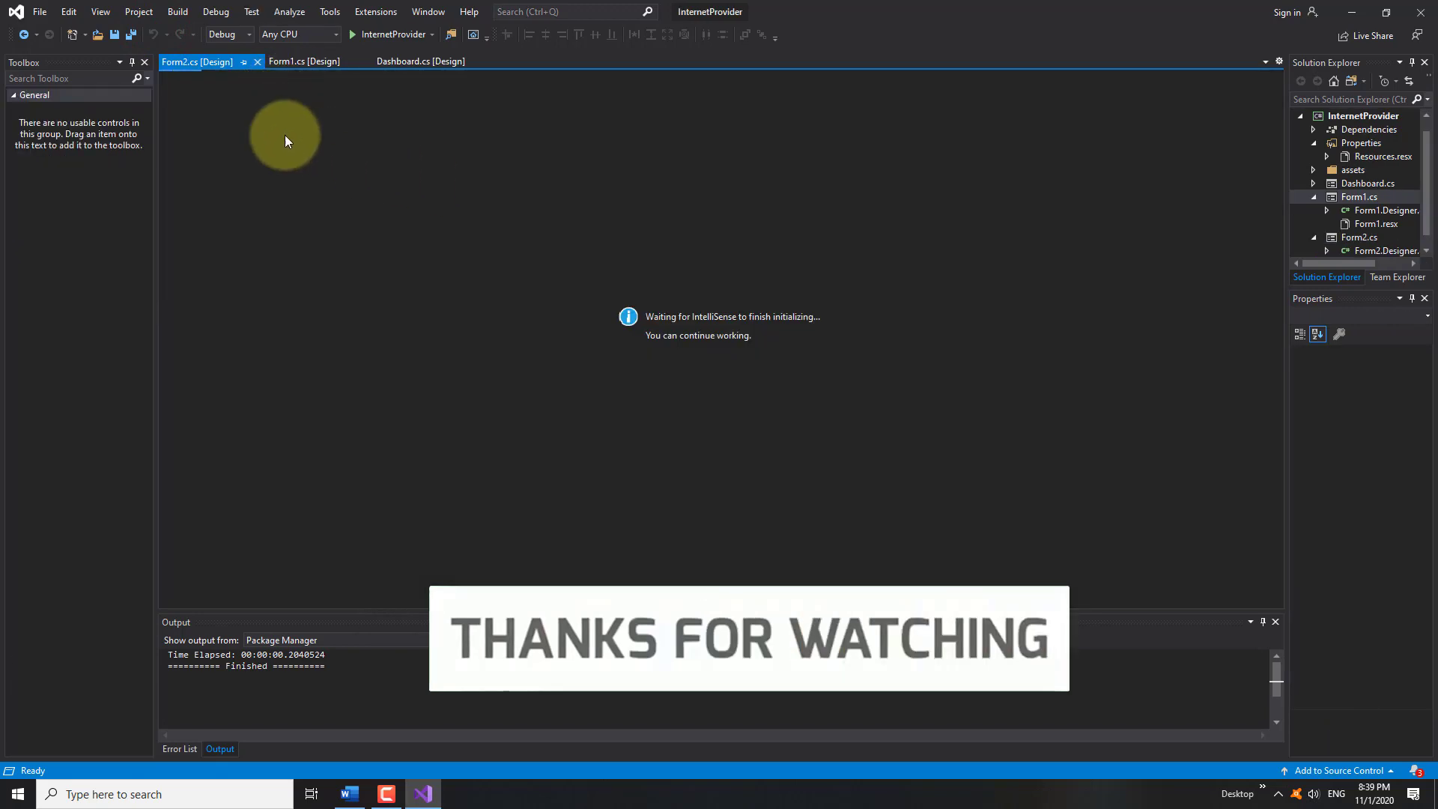
{"action": "left_click", "coordinate": [302, 61]}
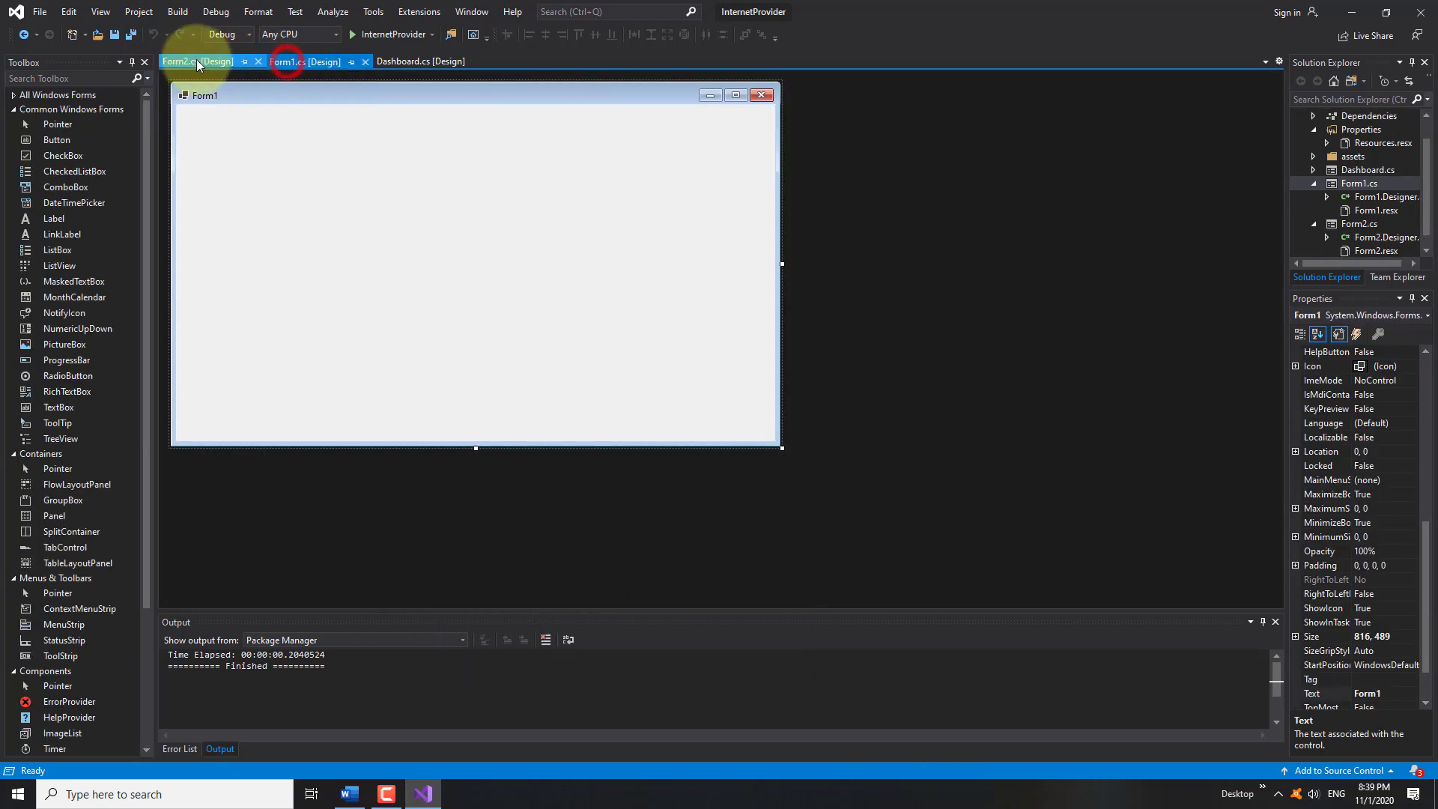
{"action": "left_click", "coordinate": [421, 61]}
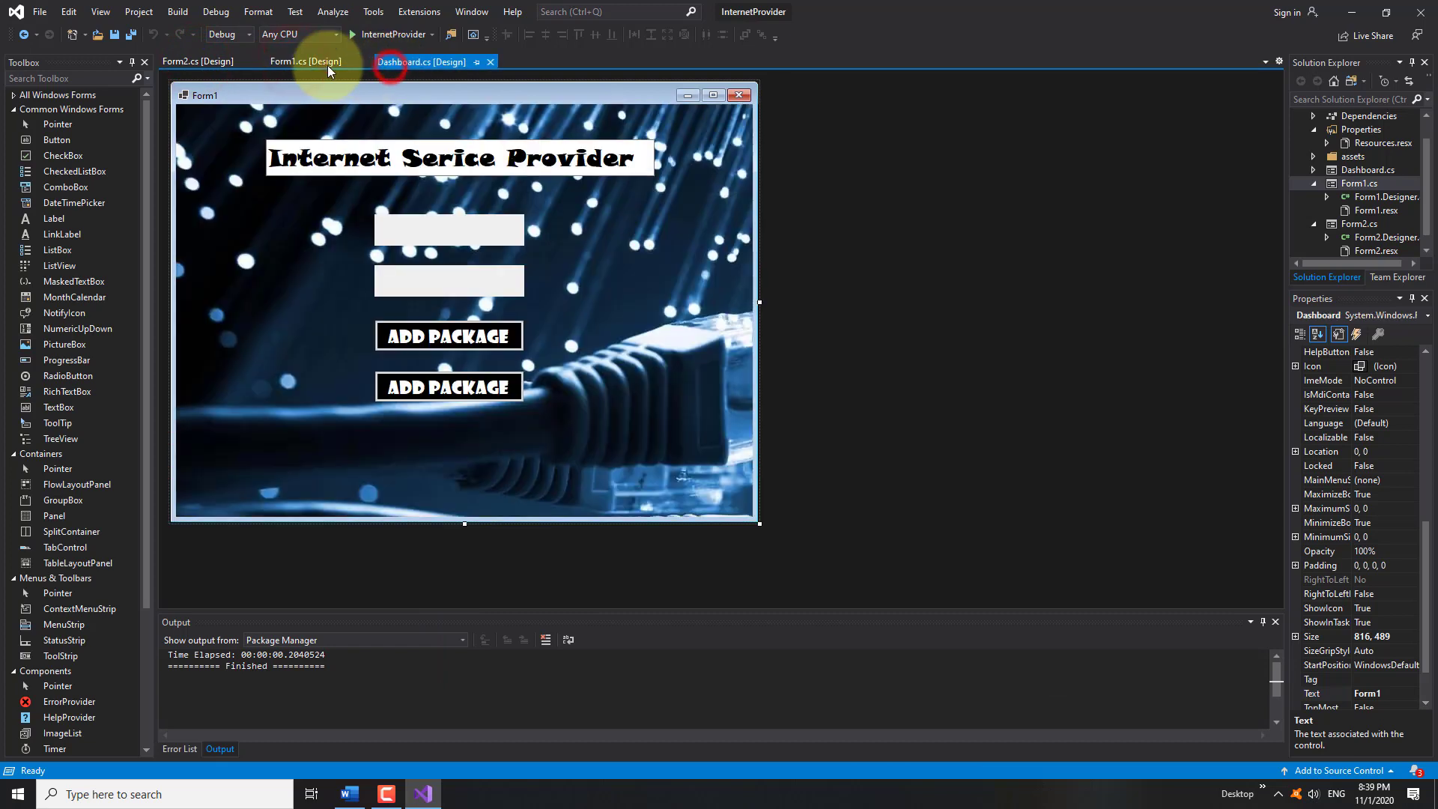
{"action": "left_click", "coordinate": [195, 62]}
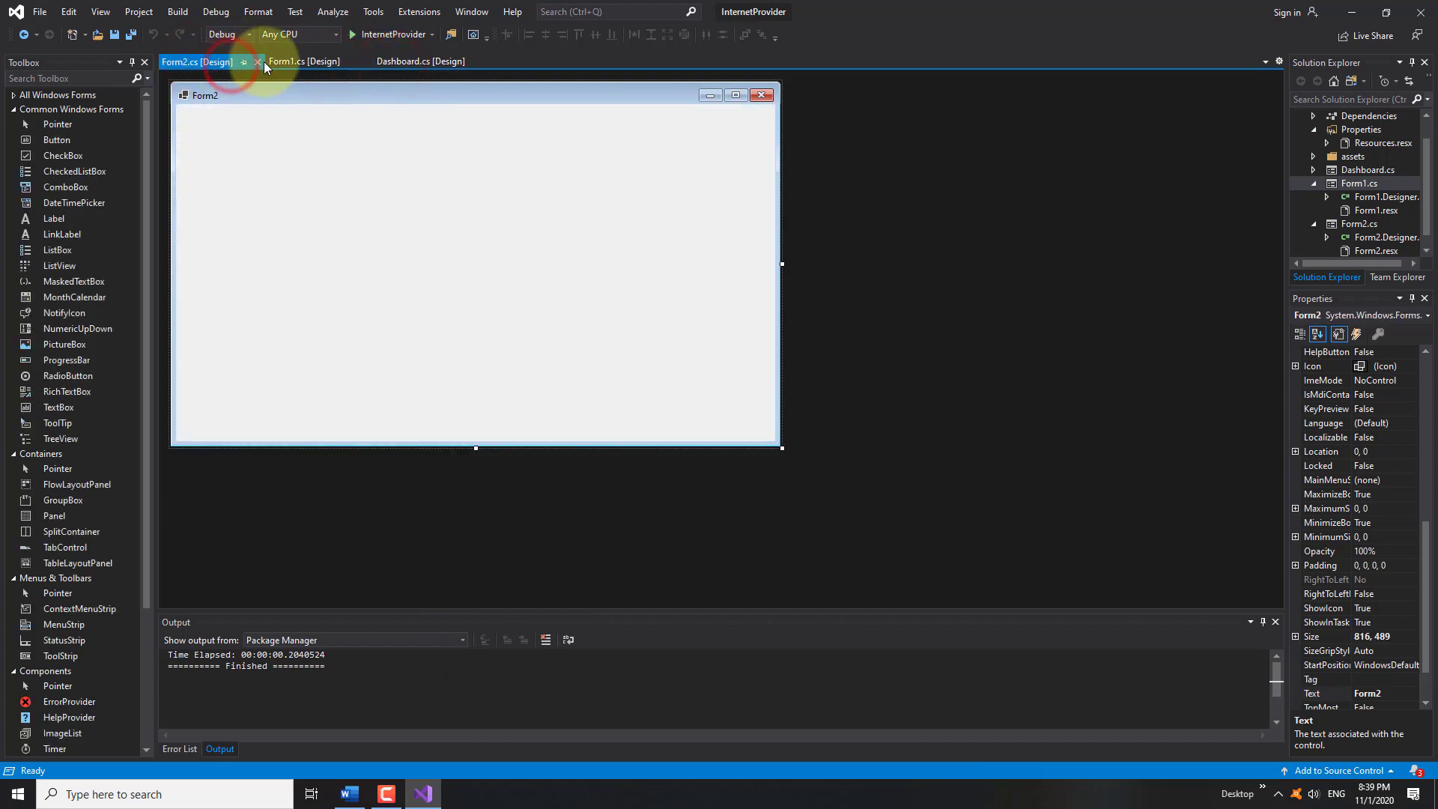
{"action": "mouse_move", "coordinate": [420, 61]}
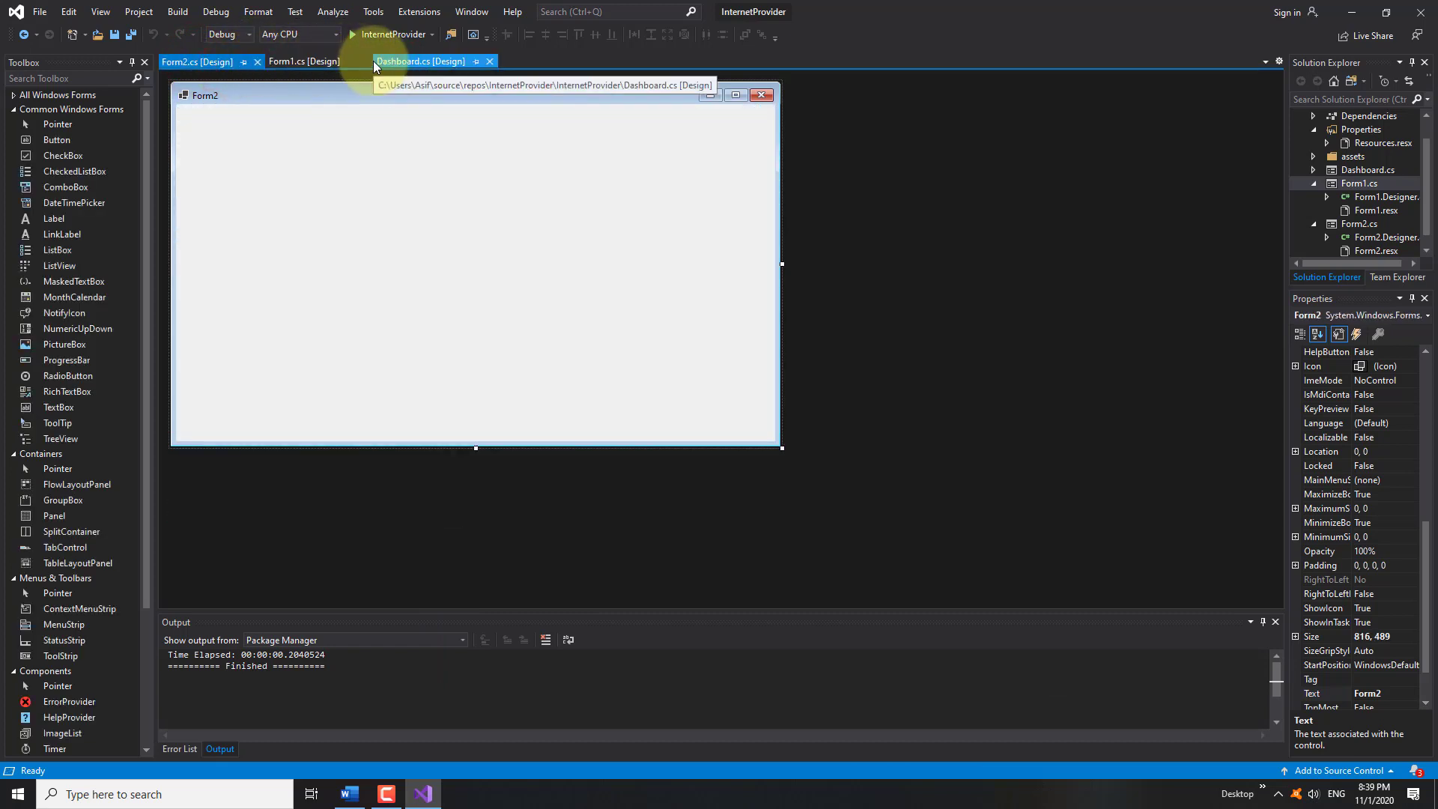